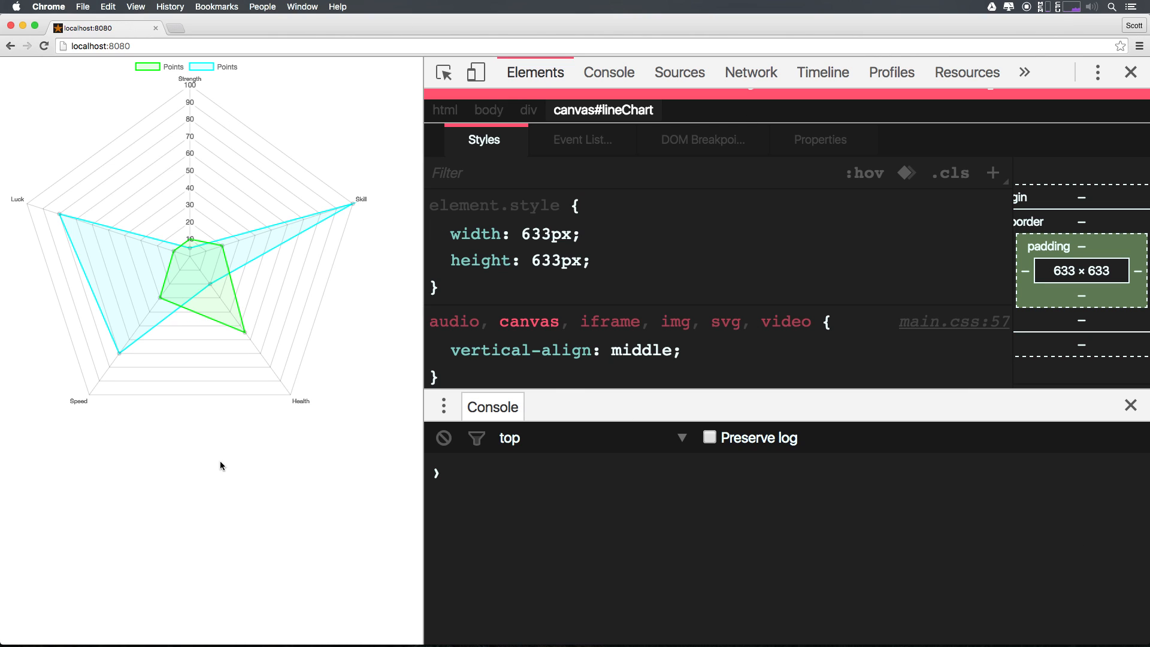
Step: Replace the chart type 'radar' with 'polarArea' on the type line of main.js
key("cmd+tab")
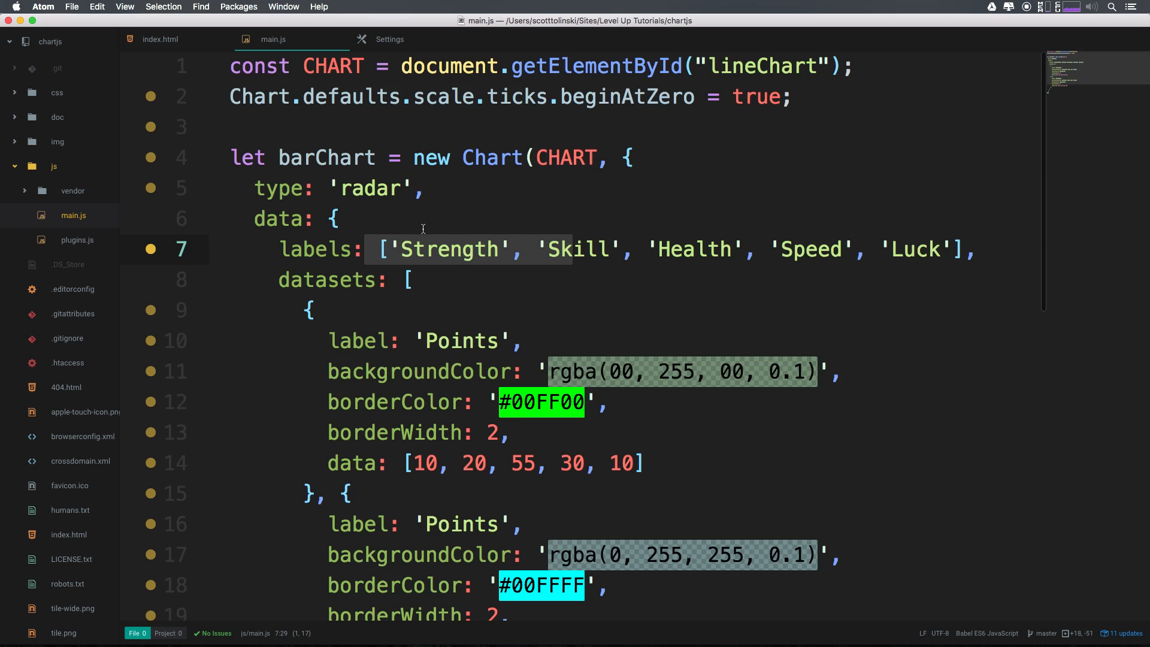
double_click(449, 250)
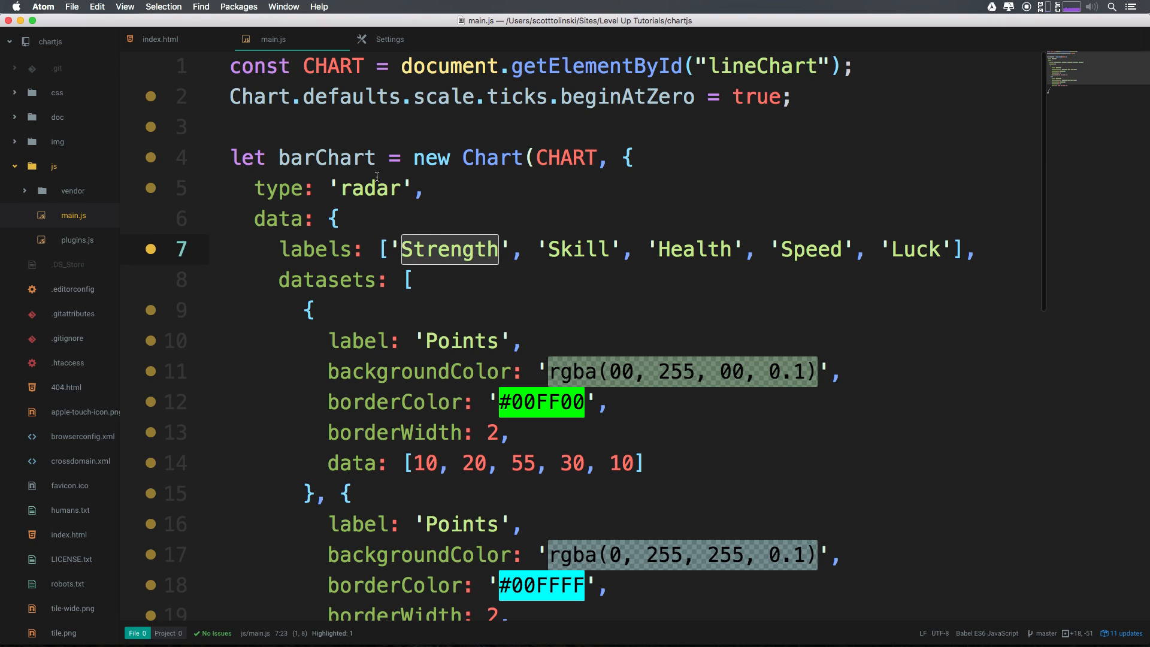
double_click(370, 188)
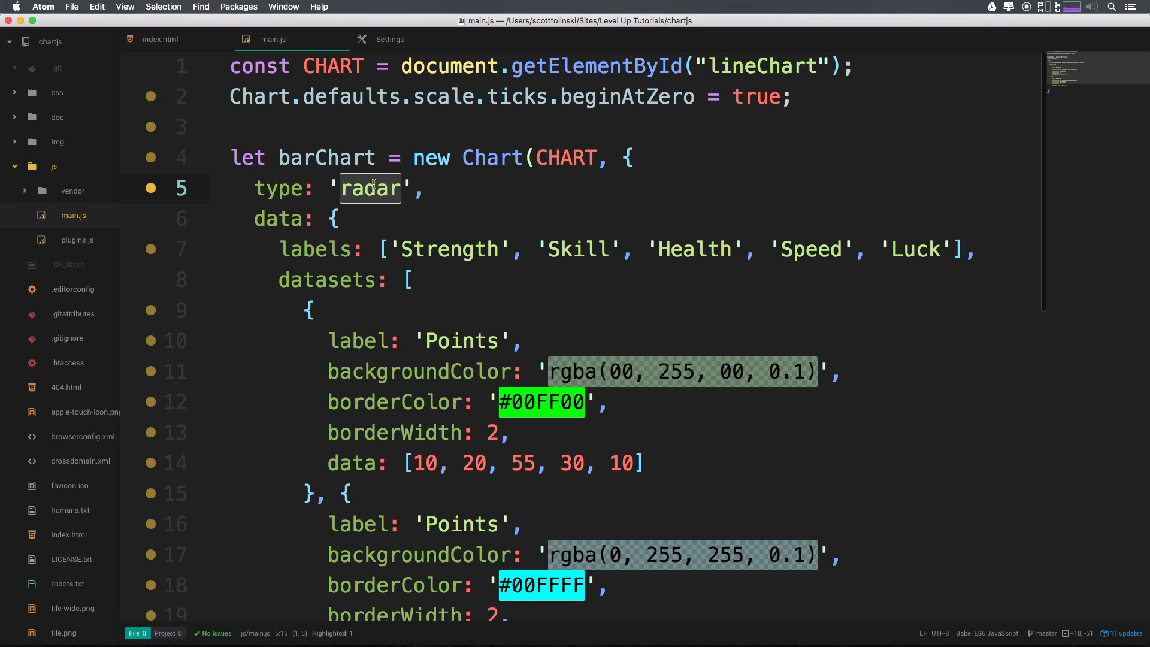
type("p")
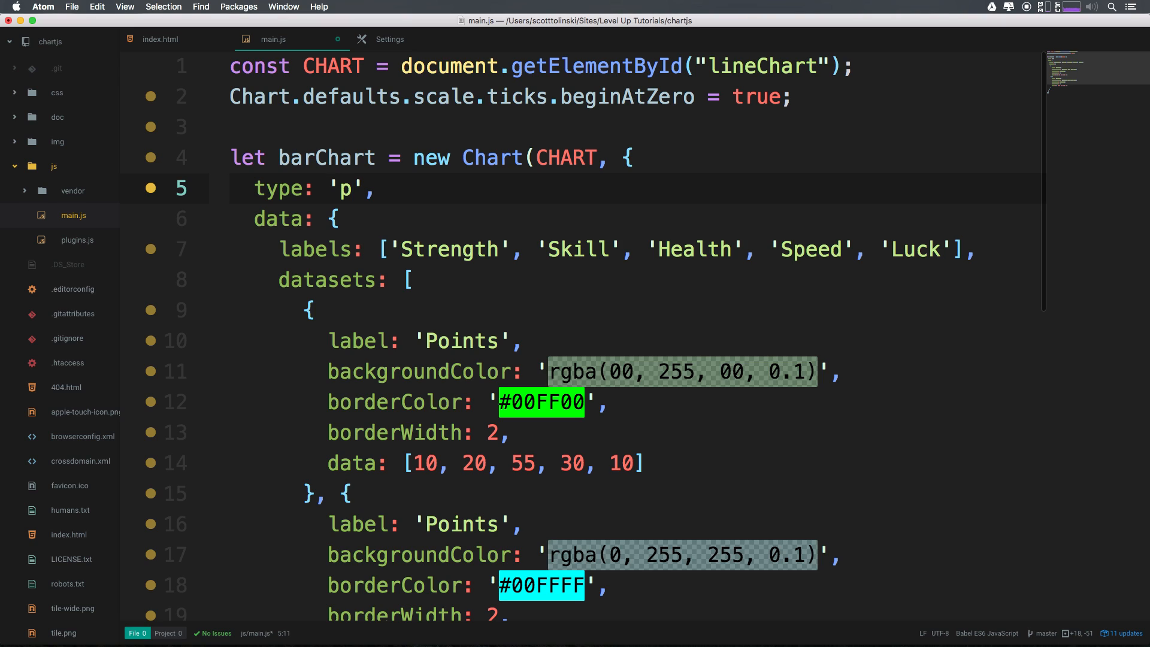
type("olarAr")
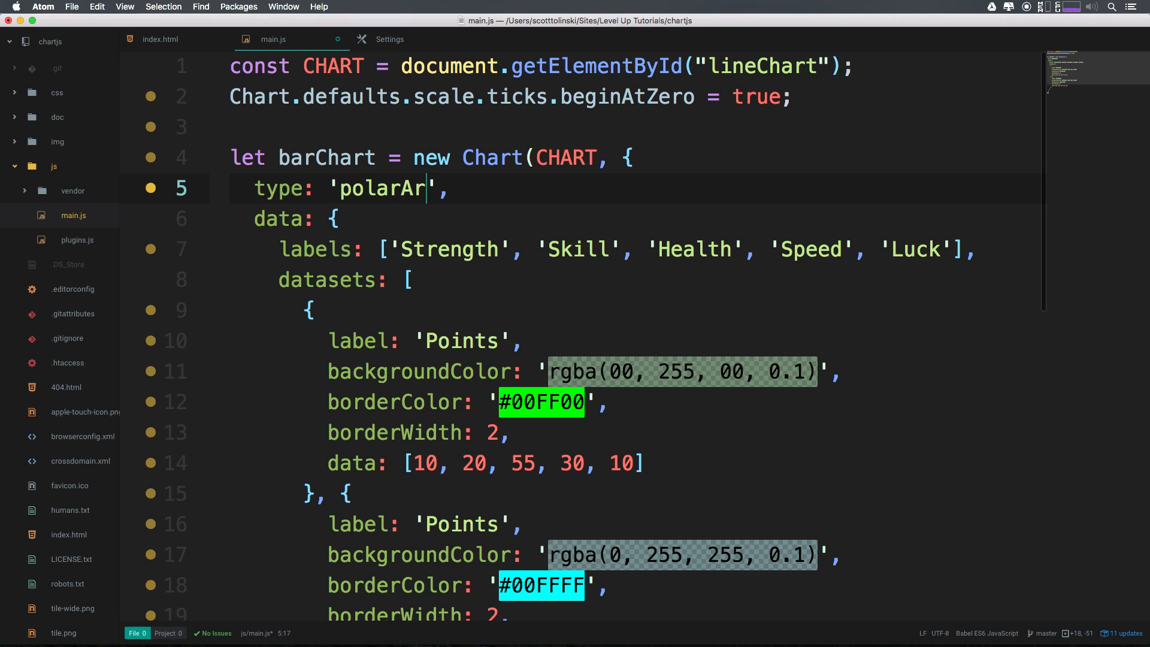
type("ea")
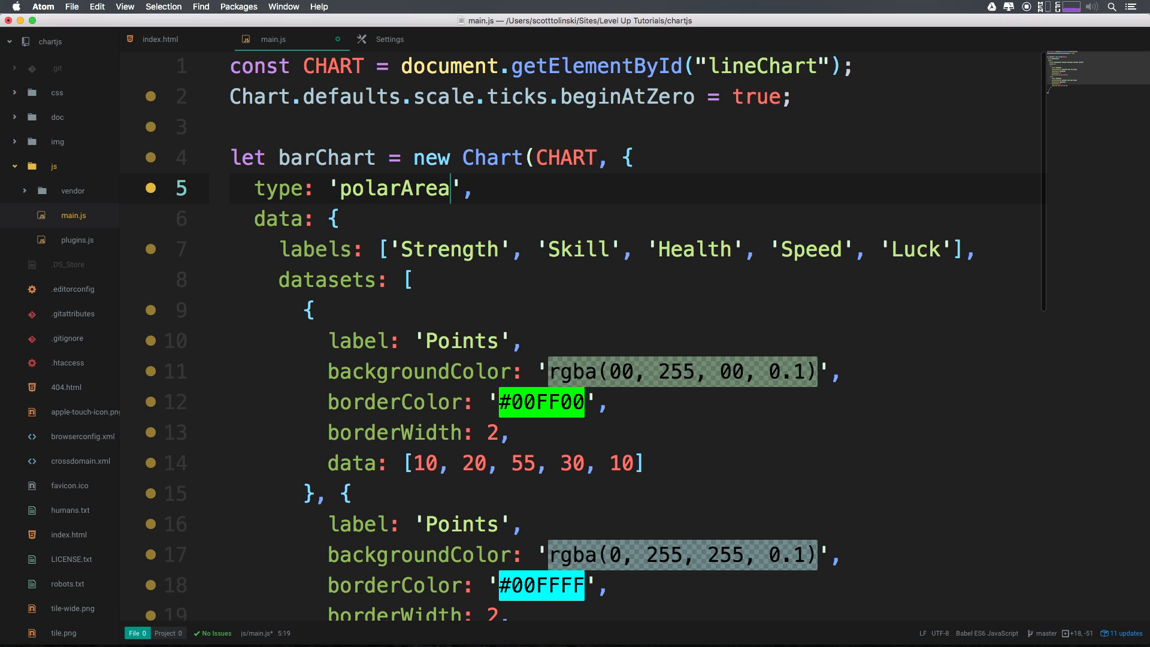
mouse_move(464, 176)
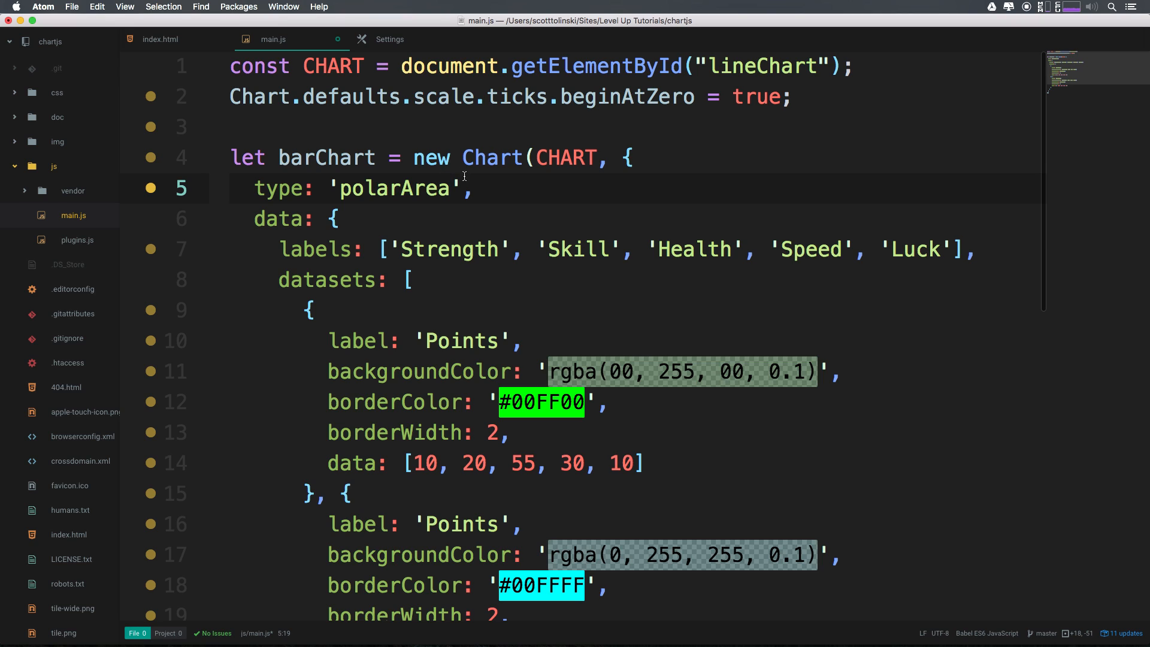
double_click(277, 219)
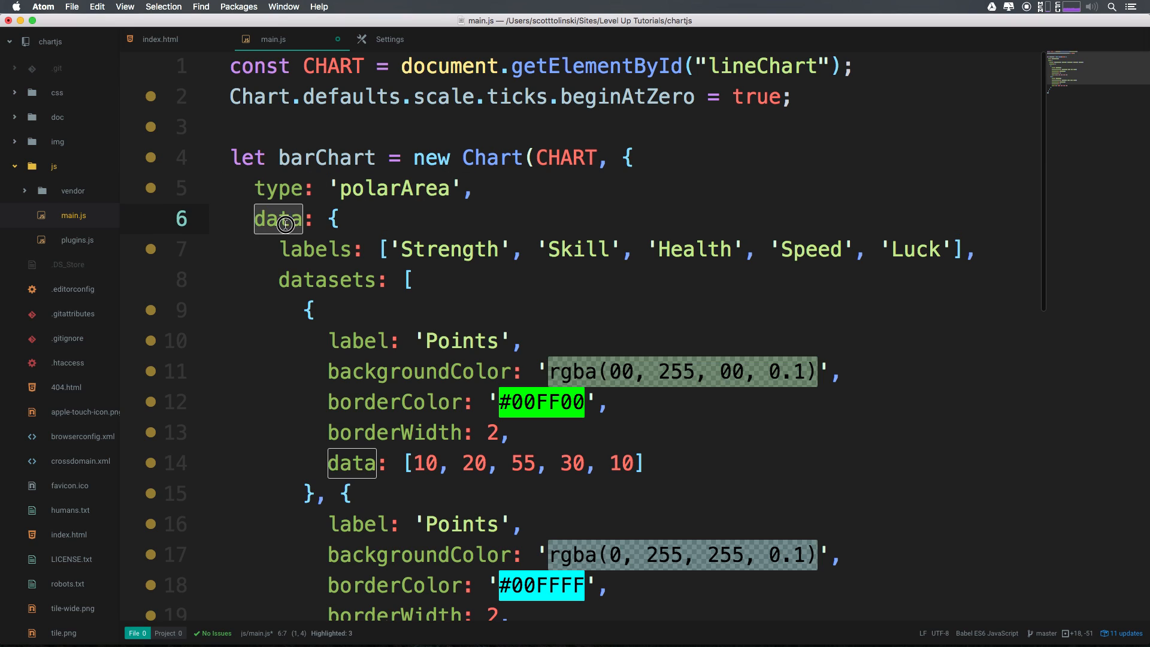
scroll("down", 3)
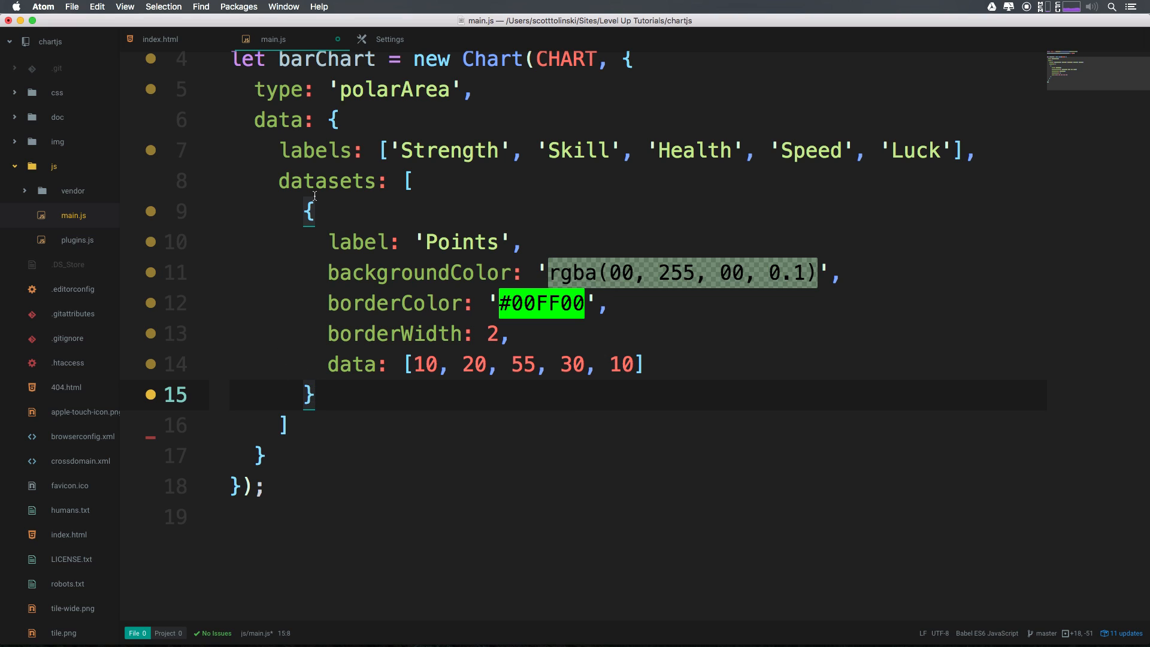
Step: Remove the borderColor and borderWidth lines, leaving the Points dataset with label, backgroundColor and data
left_click(415, 303)
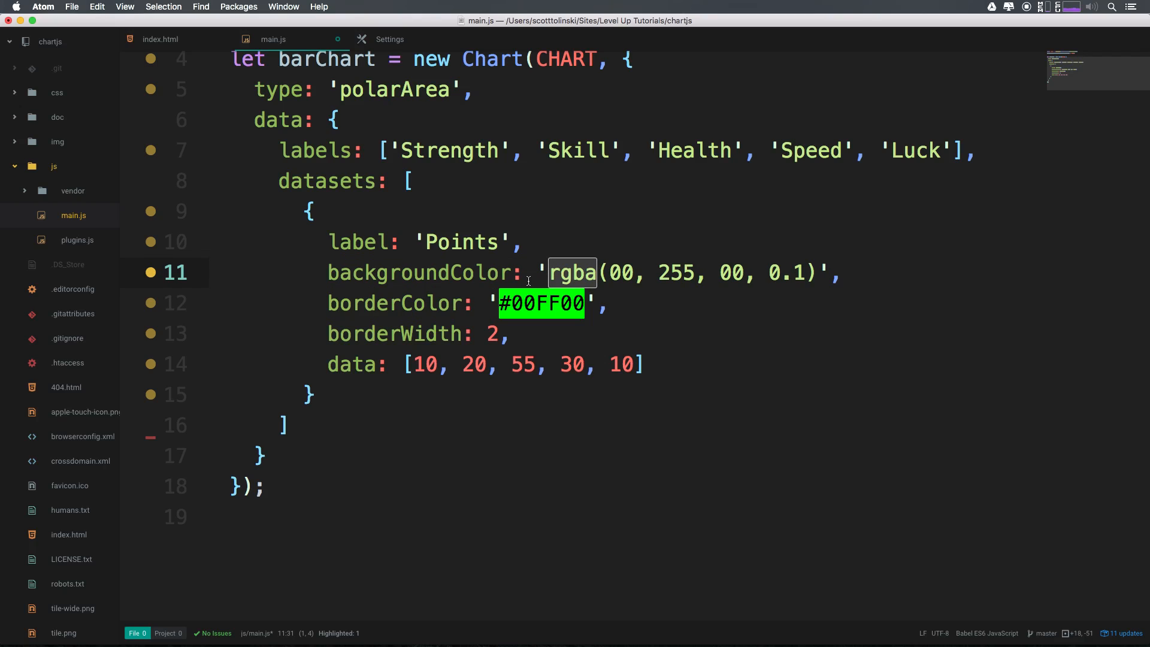
mouse_move(474, 267)
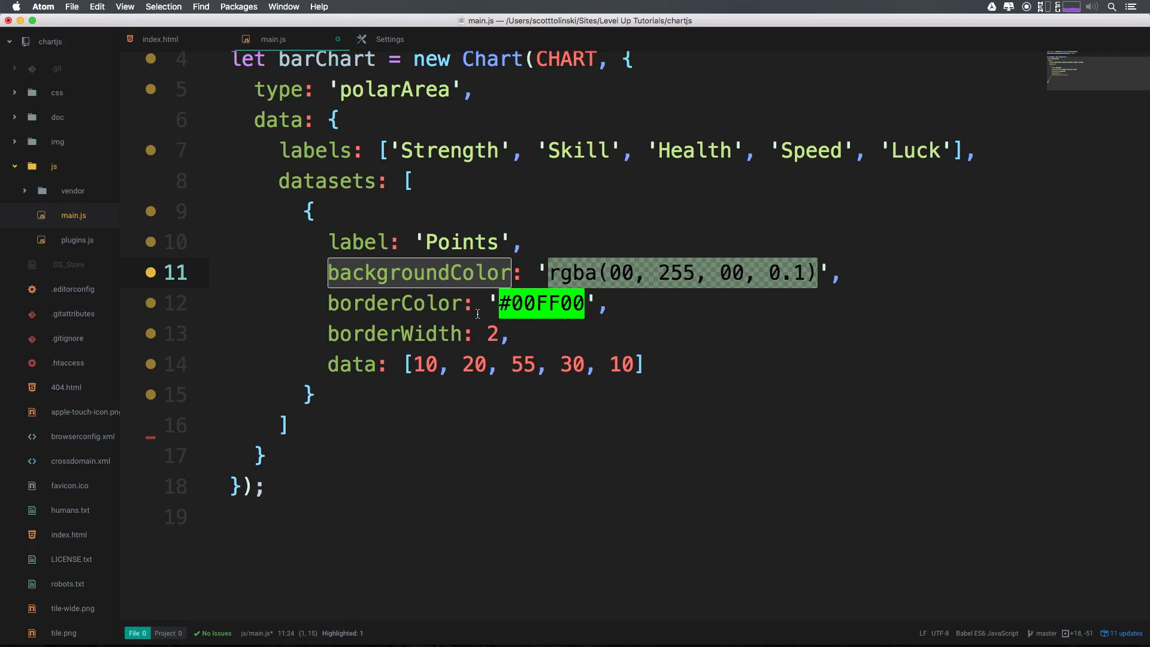
left_click(449, 303)
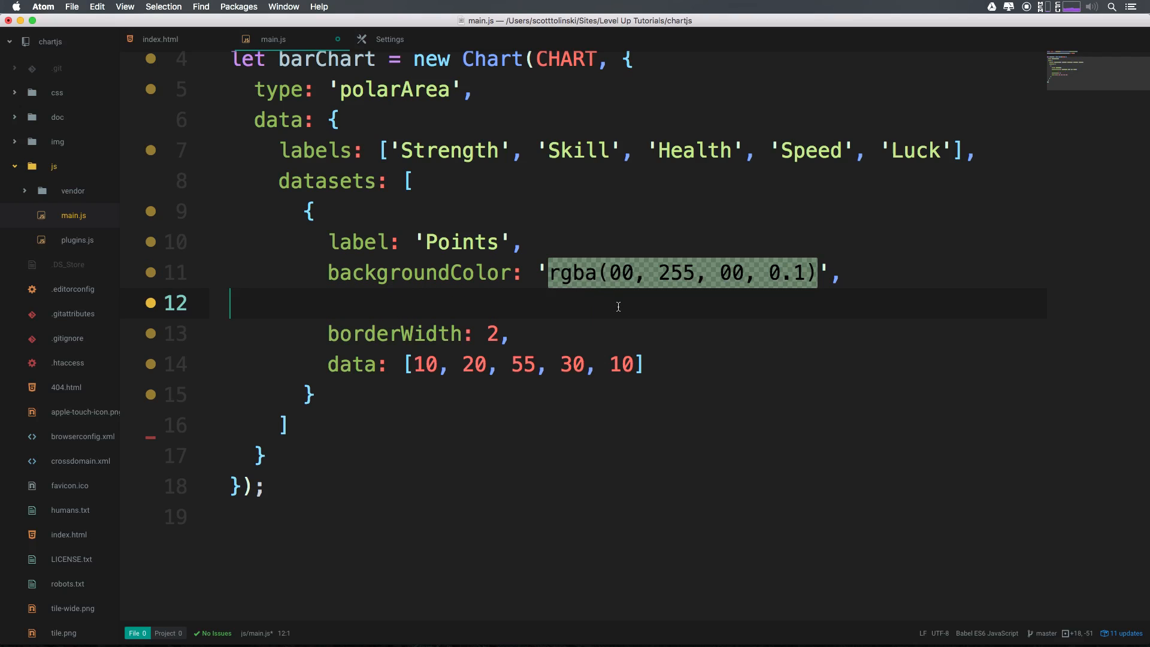
key("backspace")
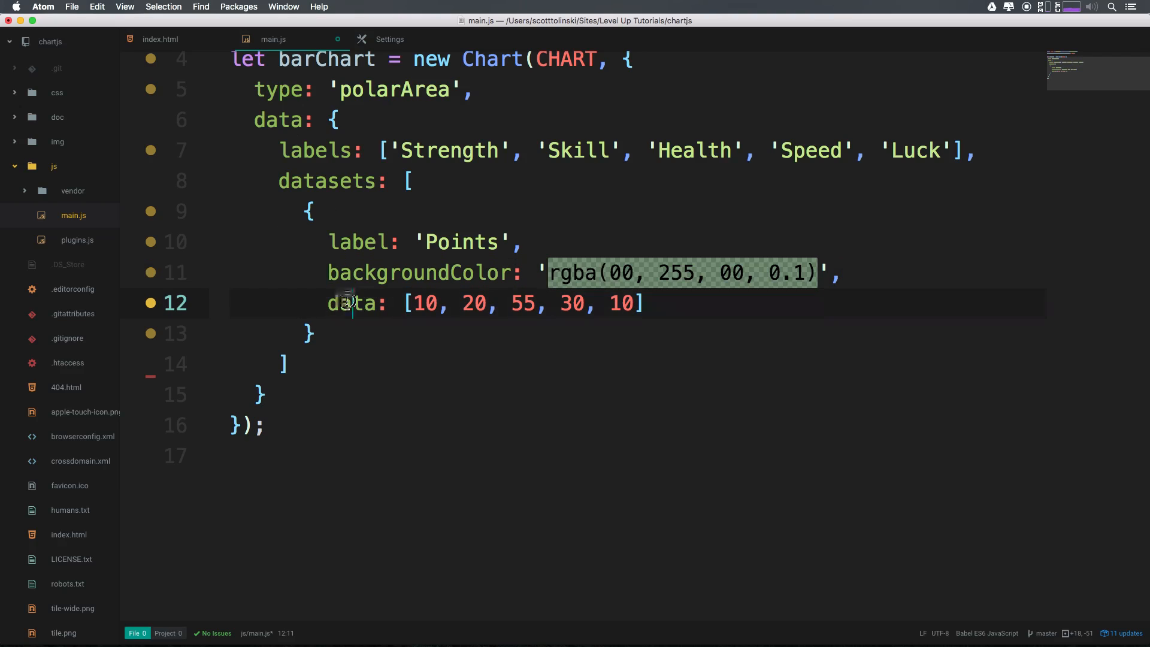
double_click(351, 303)
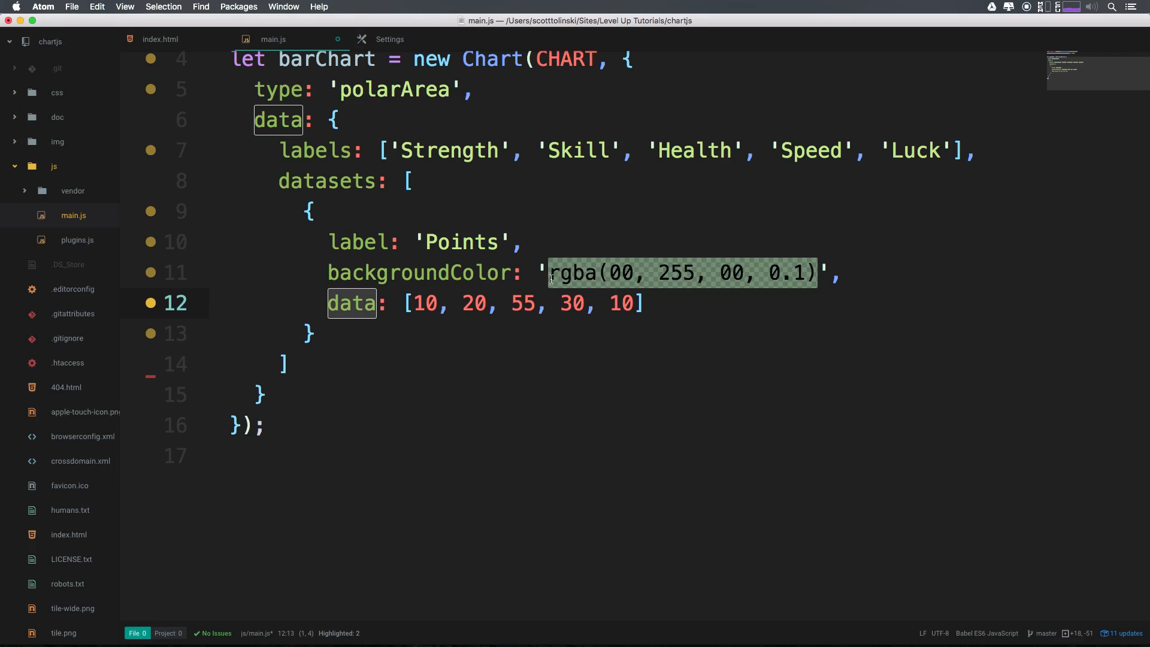
mouse_move(419, 134)
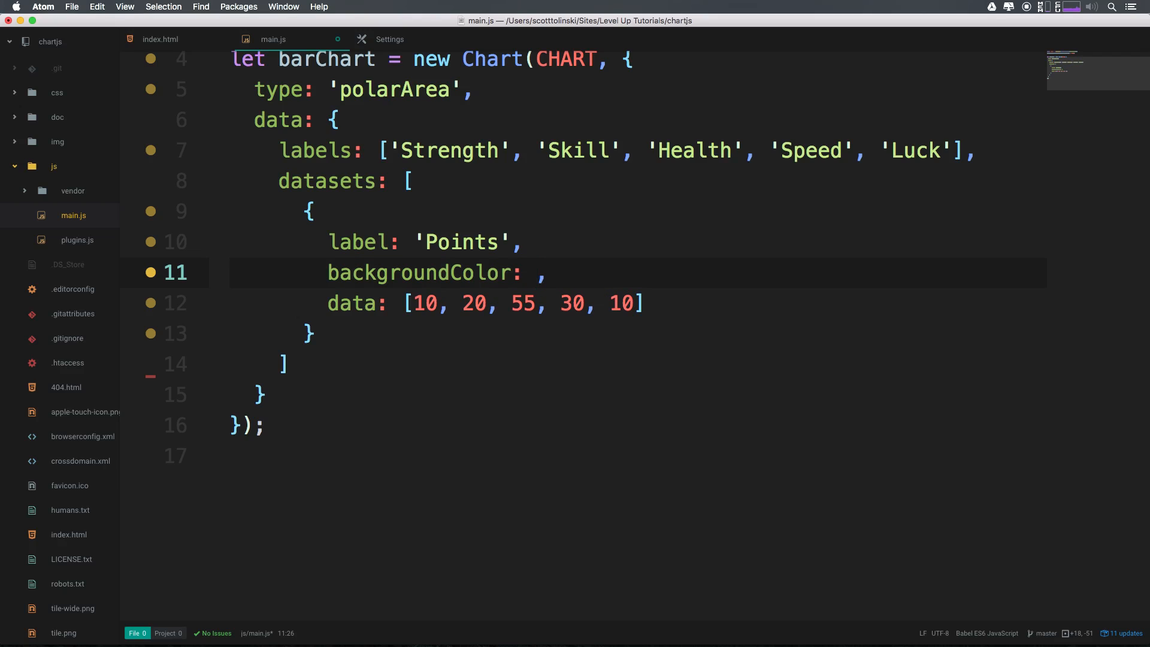
Step: Set backgroundColor to the array '#f1c40f', '#e67e22', '#16a085', '#2980b9', '#8e44ad'
type("['']")
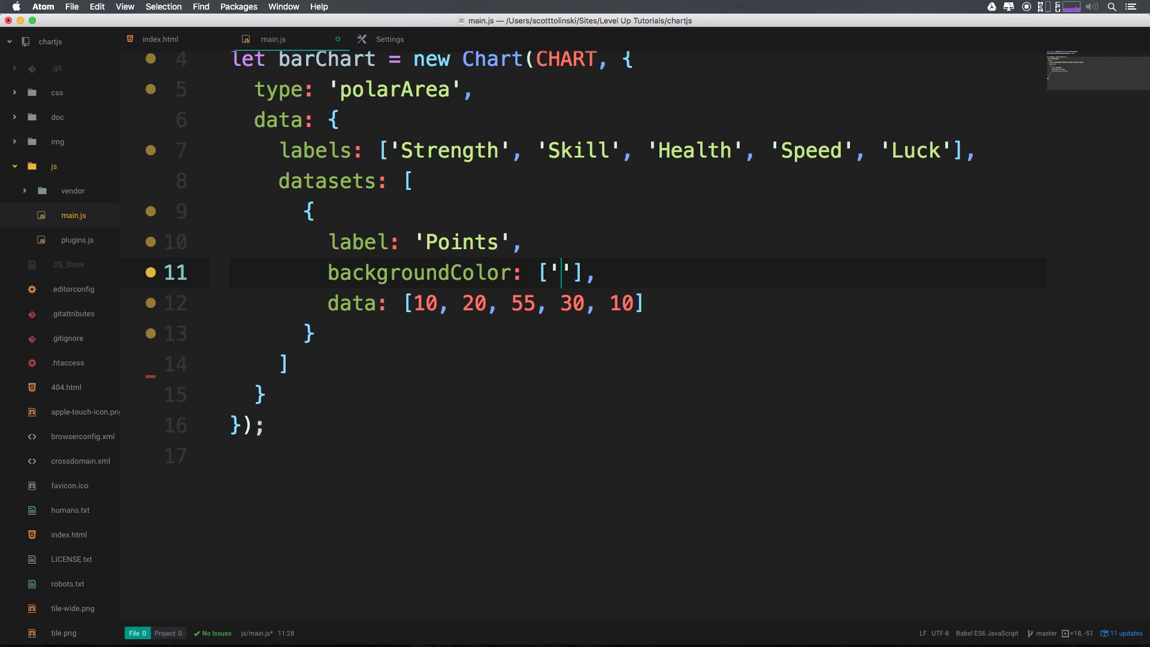
type("#f1c40f")
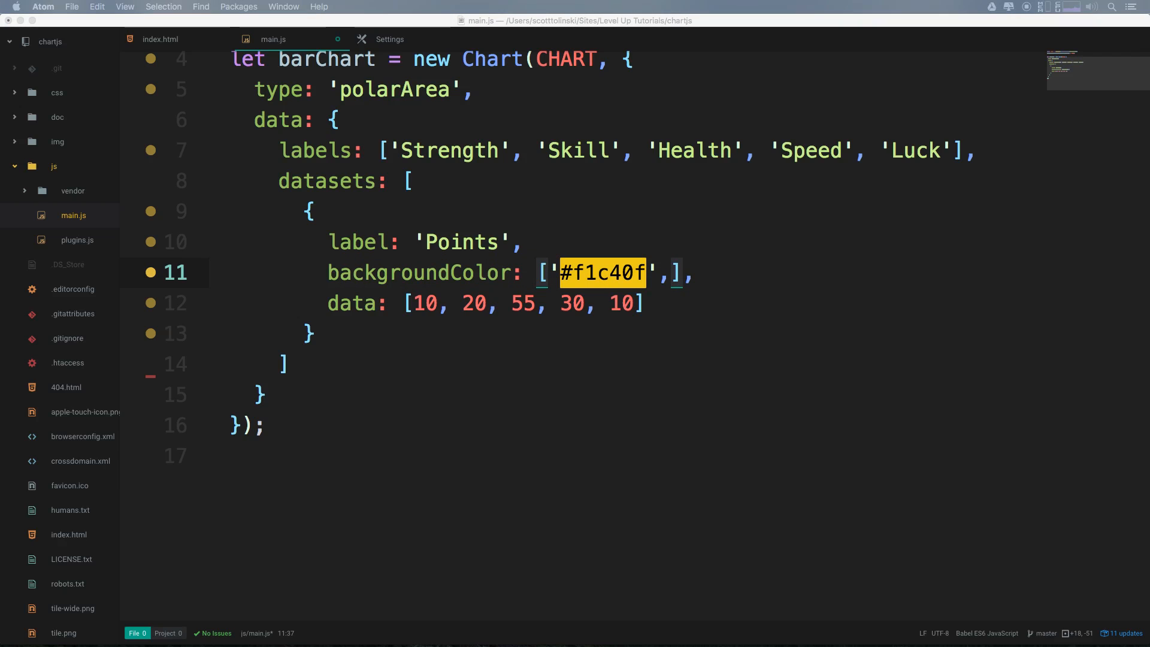
mouse_move(669, 287)
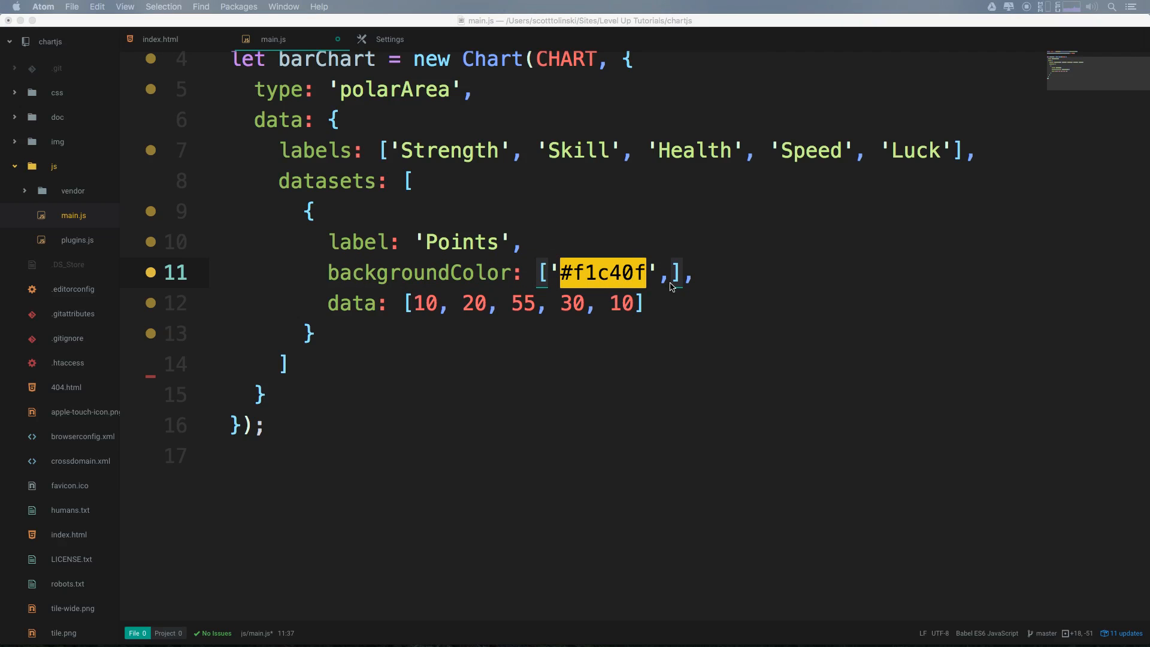
type("'#e67e22', '#16a085',")
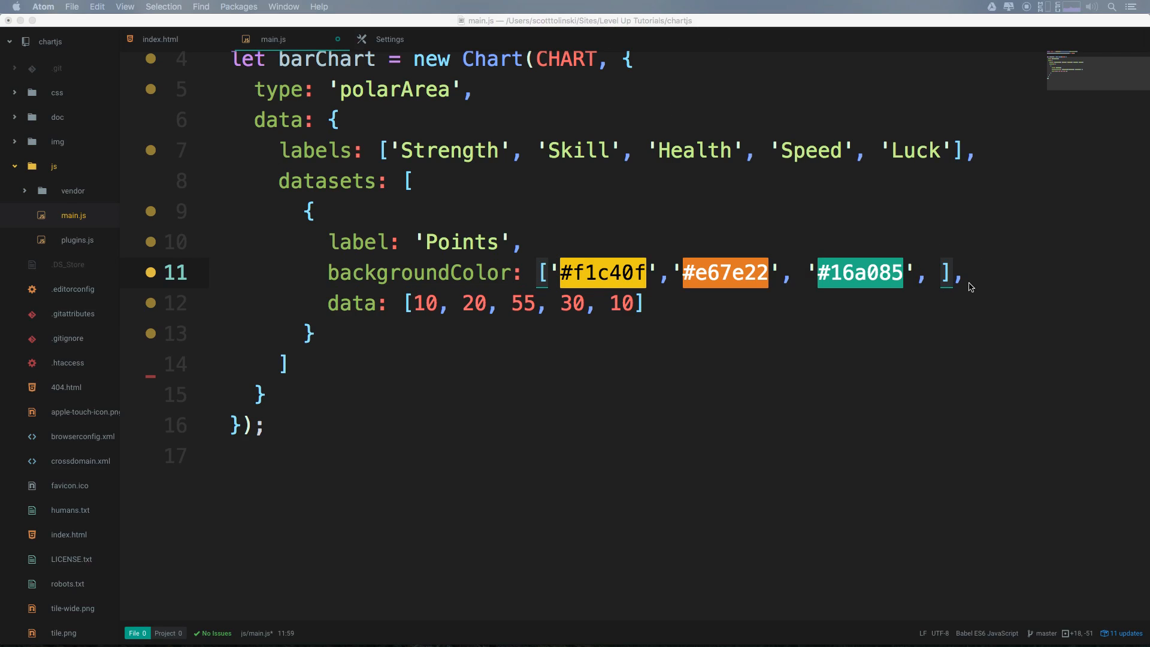
type("'#2980b9',")
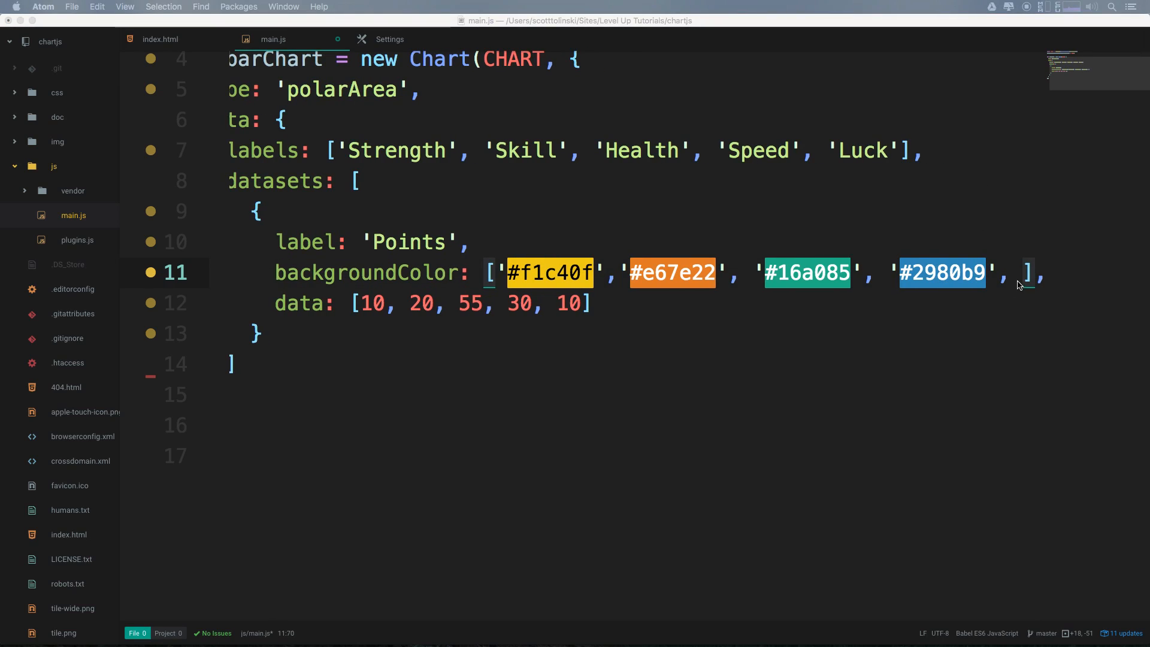
type("'#8e44ad'")
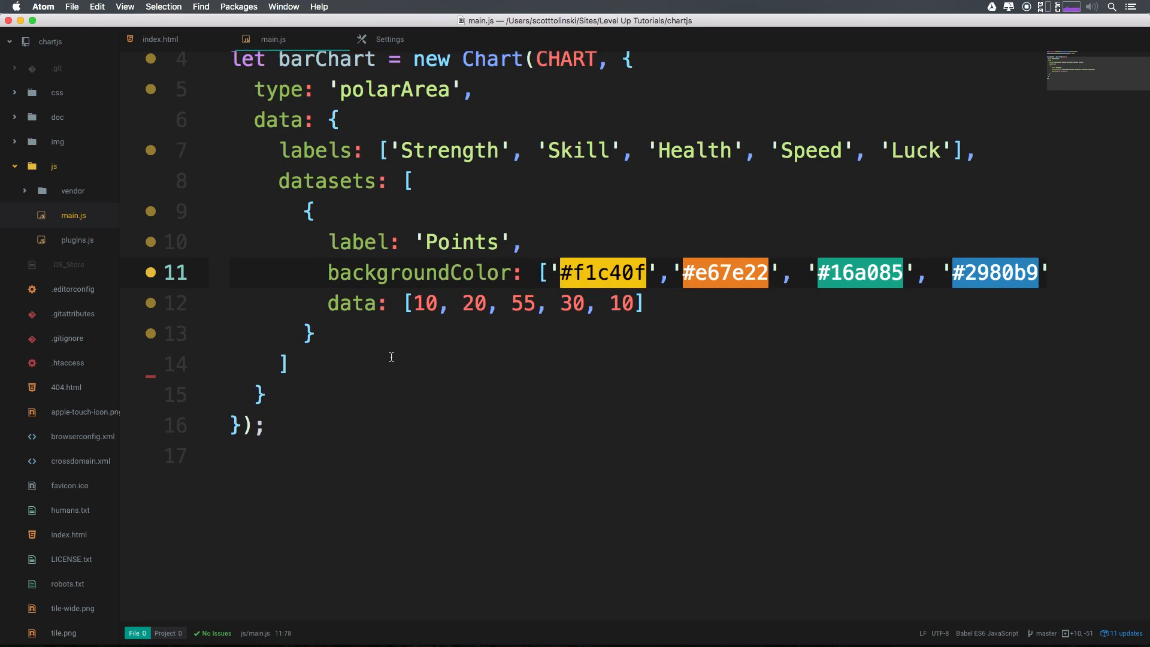
double_click(460, 242)
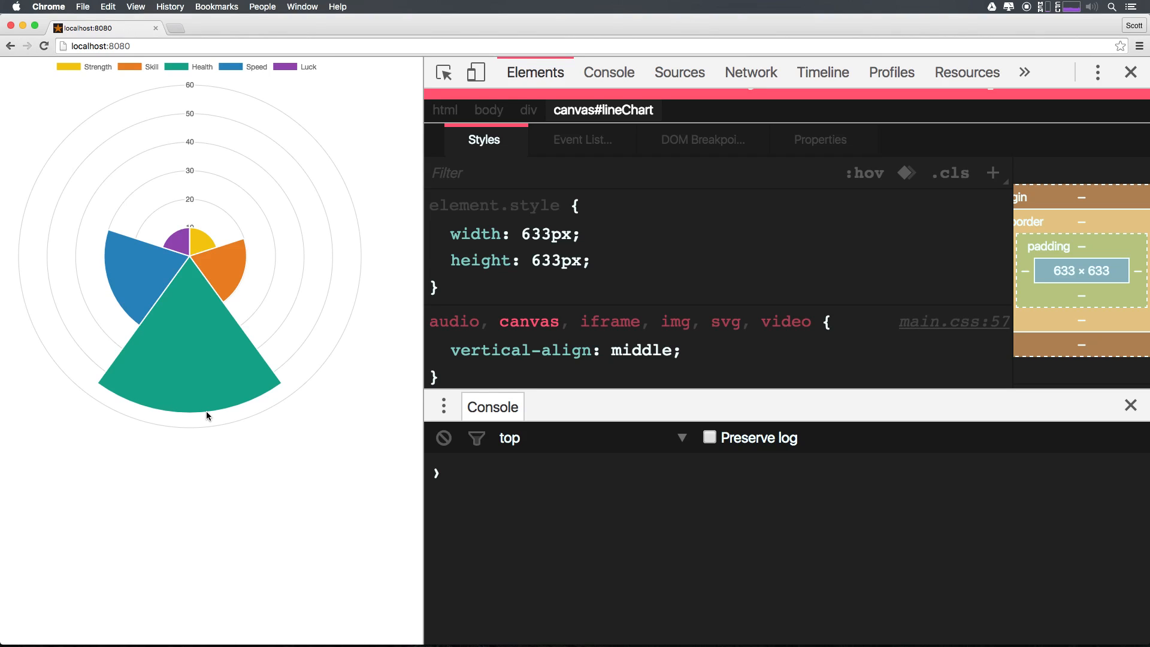
mouse_move(166, 254)
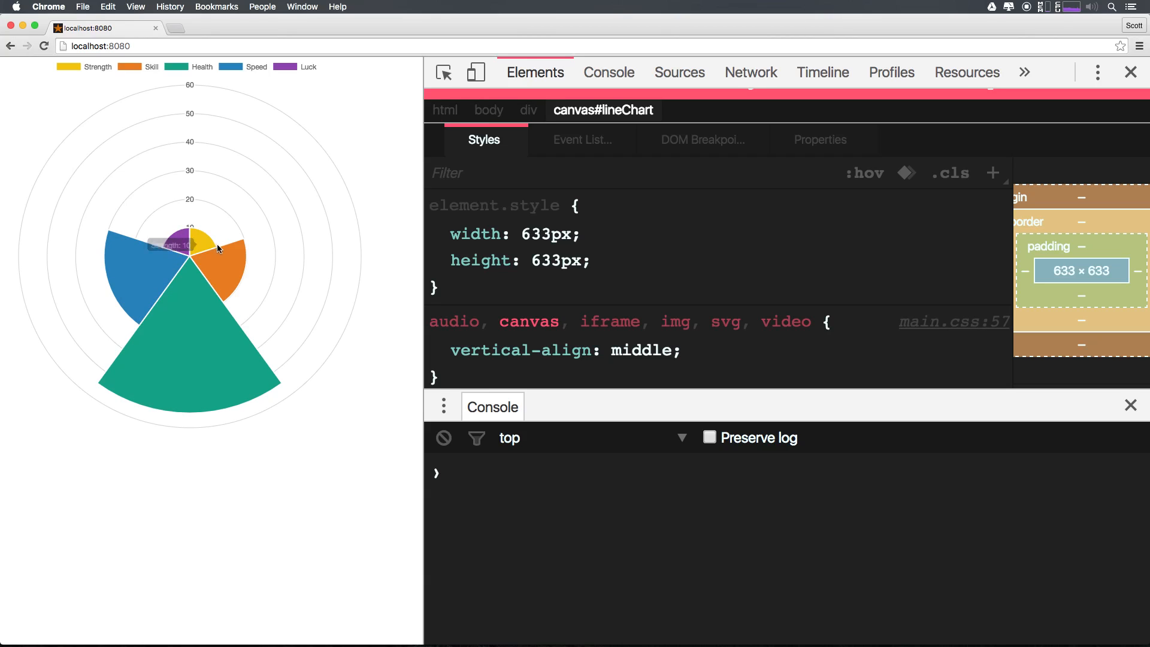
mouse_move(249, 266)
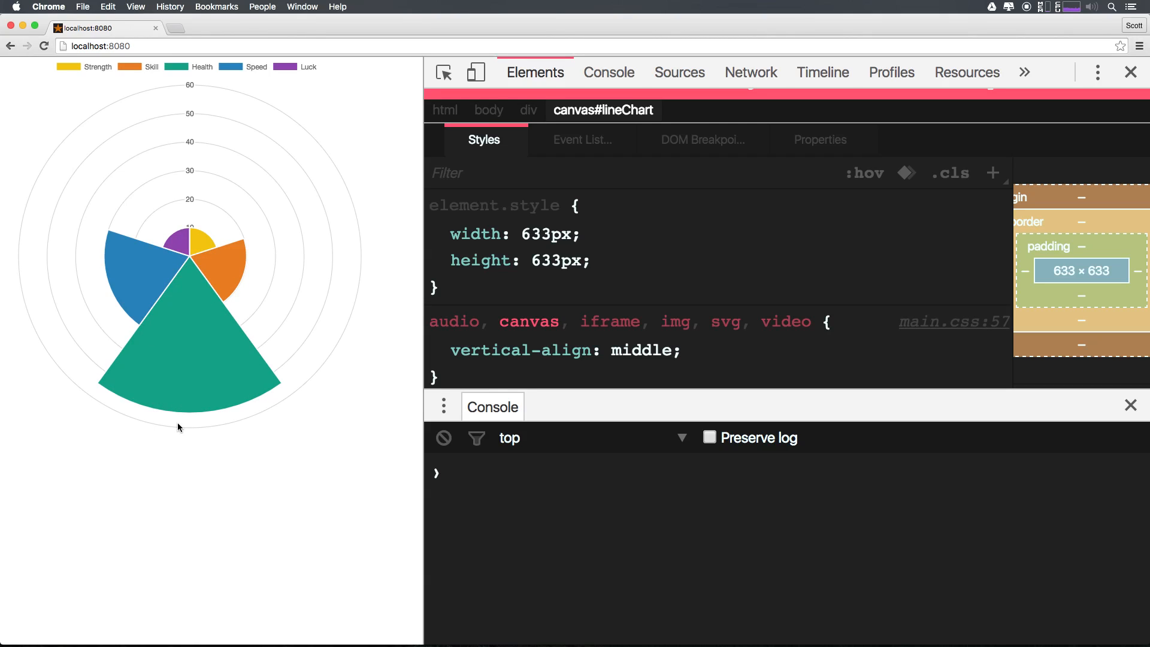
mouse_move(174, 402)
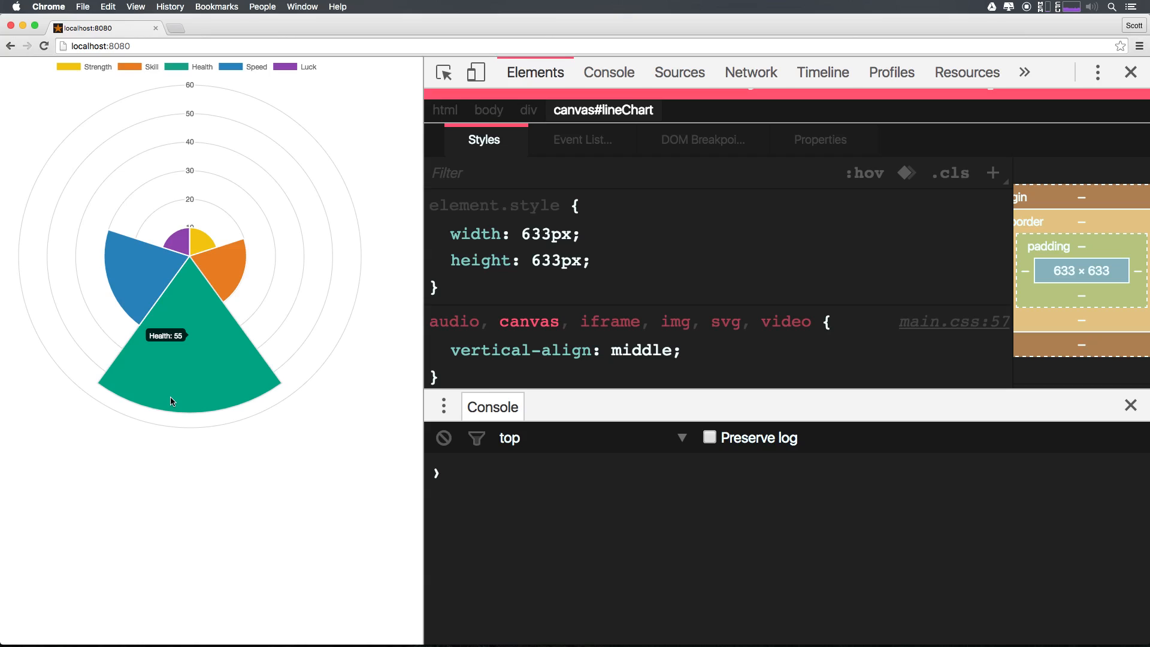
mouse_move(209, 289)
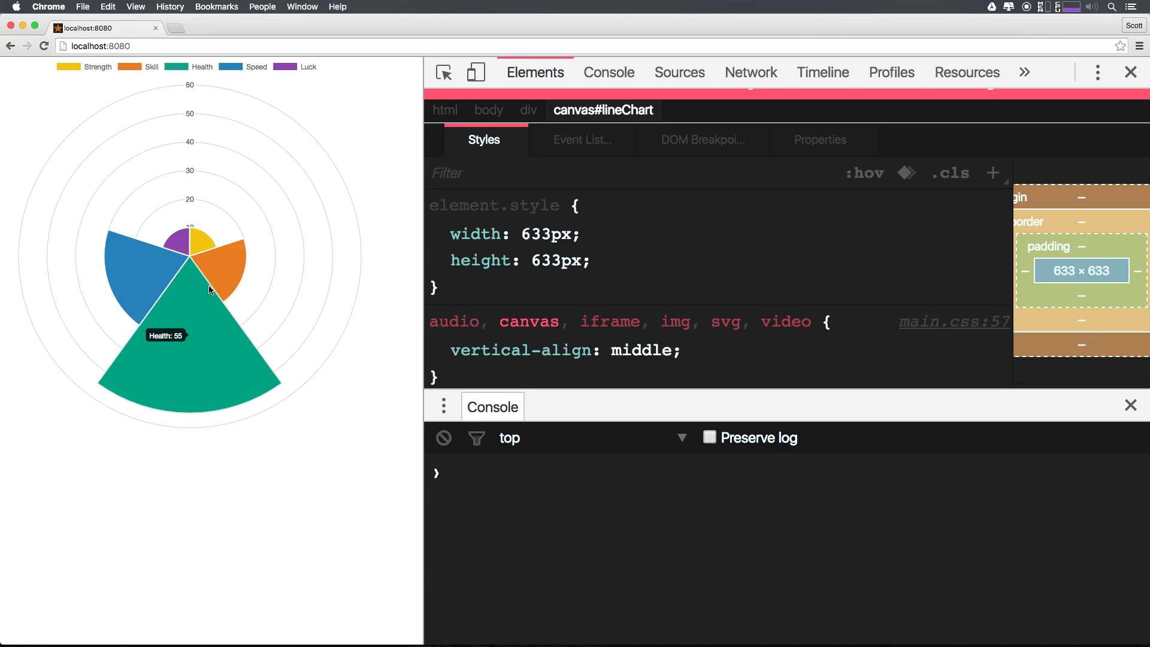
mouse_move(235, 384)
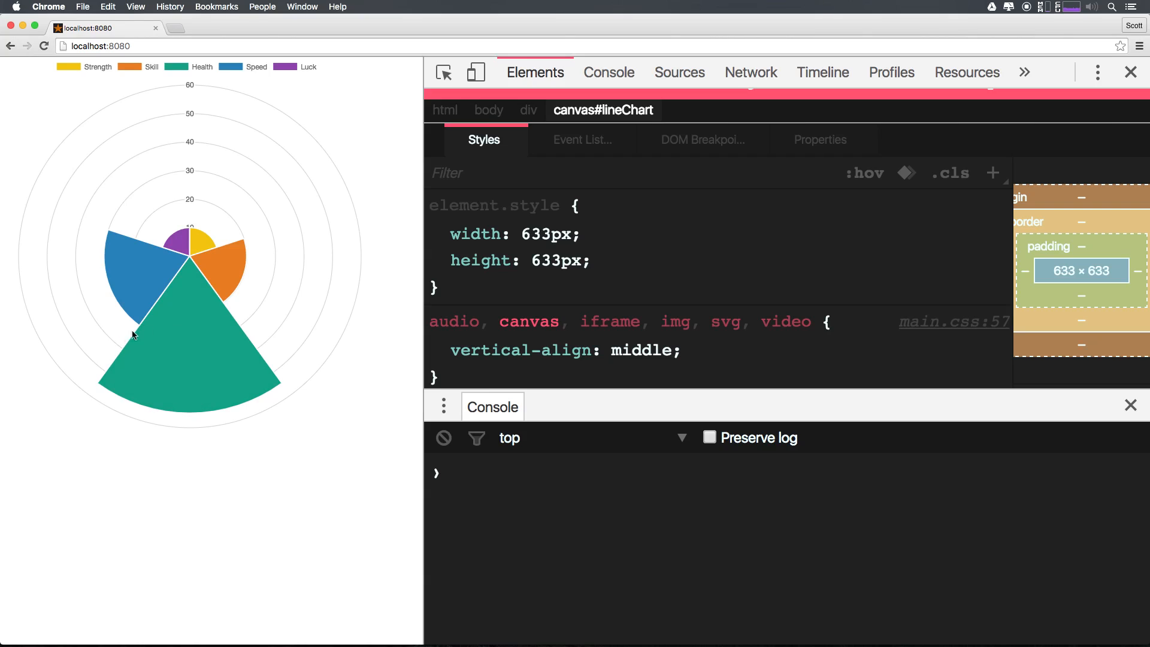
mouse_move(286, 360)
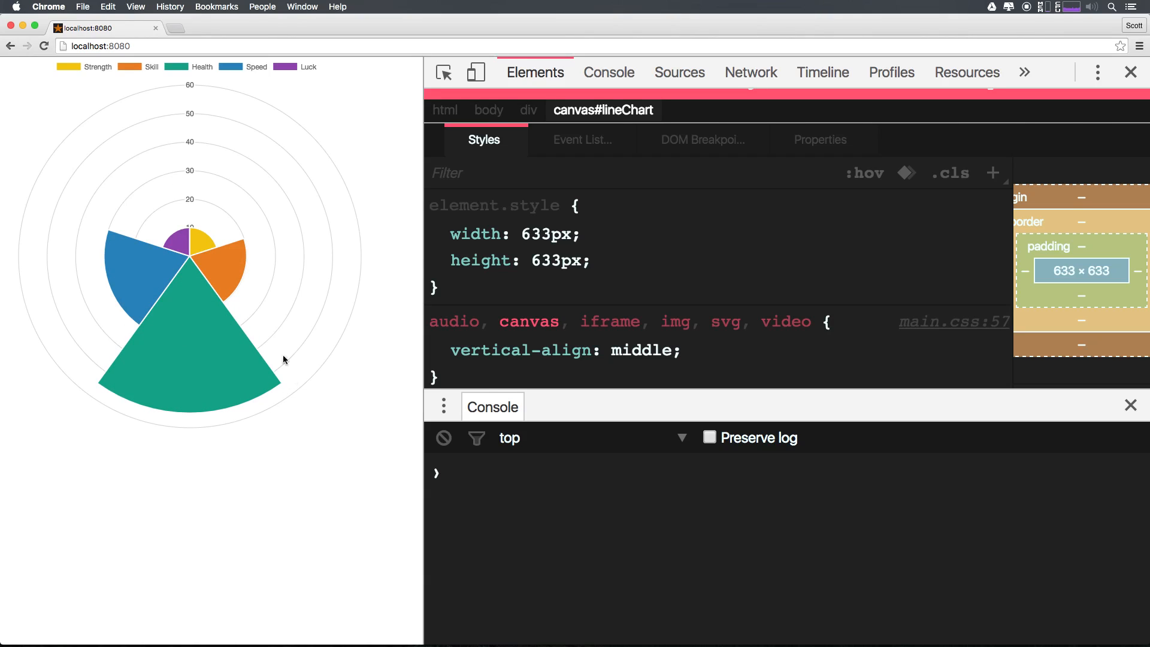
mouse_move(187, 275)
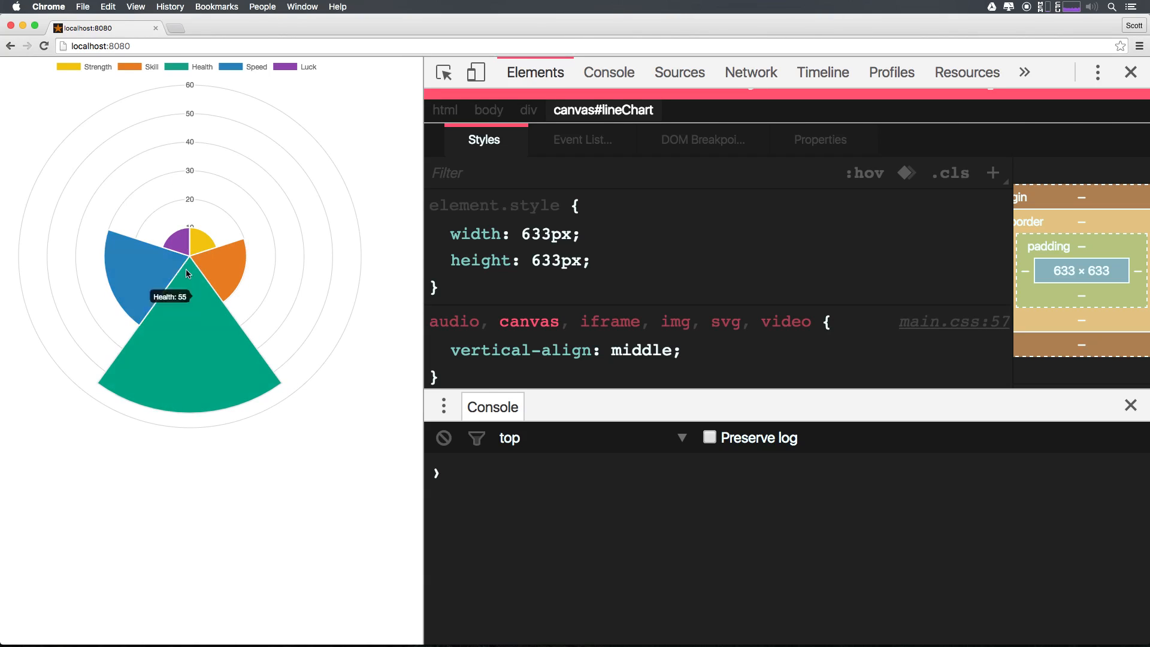
mouse_move(169, 249)
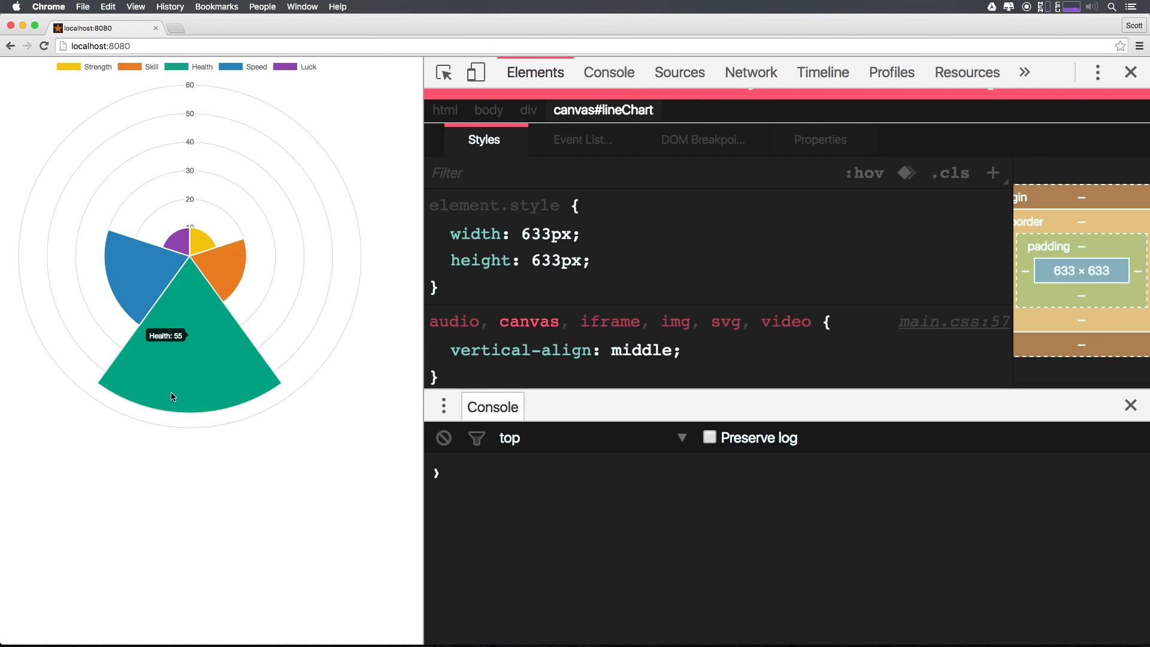
mouse_move(269, 251)
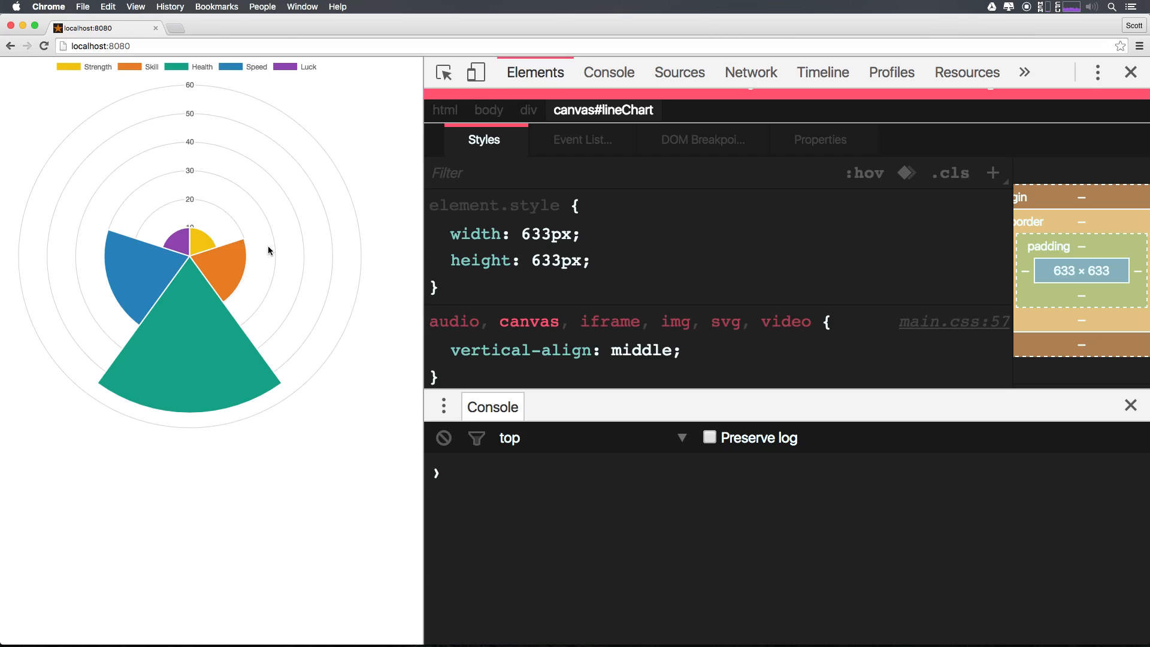
mouse_move(400, 521)
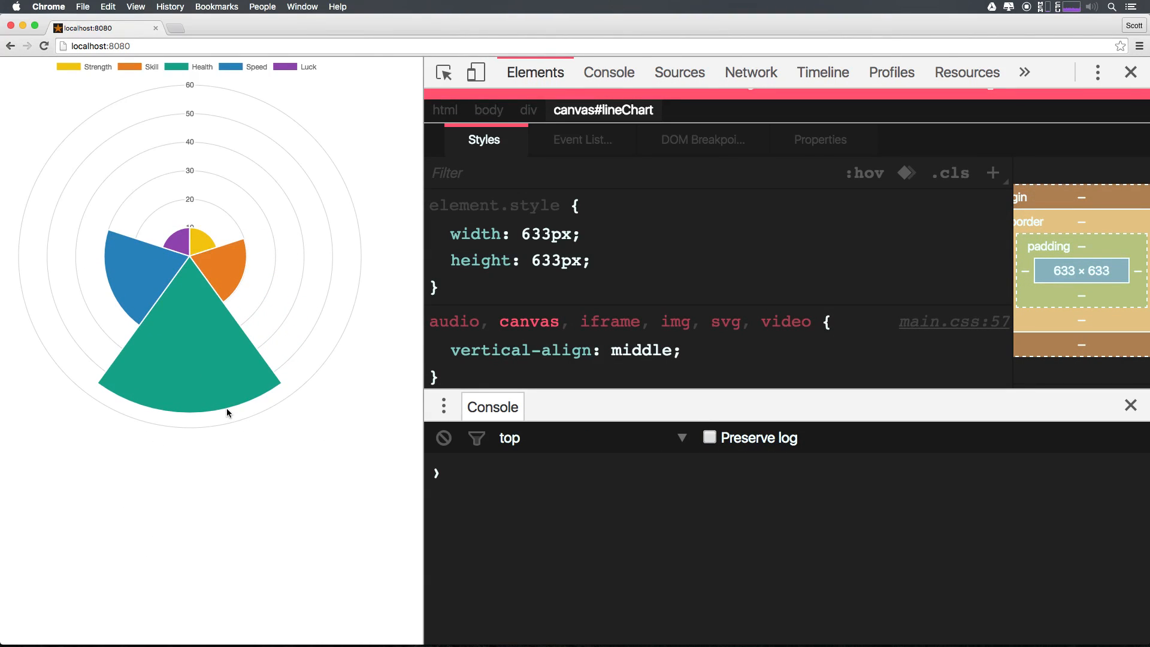
Step: Return to the code editor after reviewing the rendered chart tooltips in Chrome
key("cmd+tab")
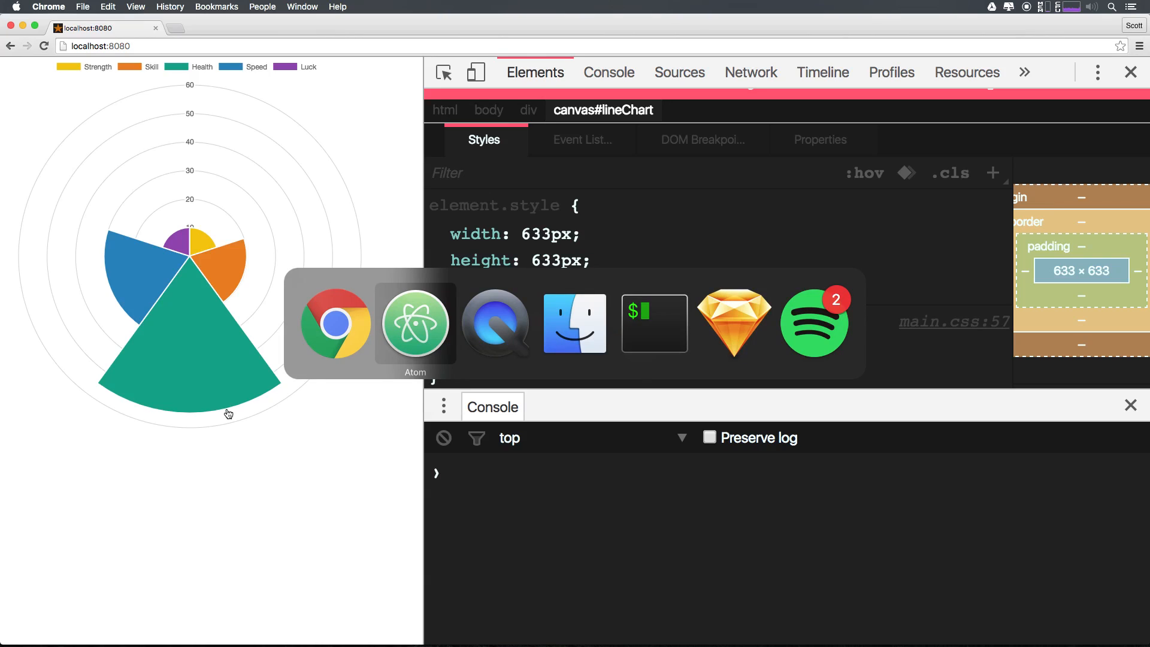
Step: Add an options block after the data object containing an animation property
left_click(414, 323)
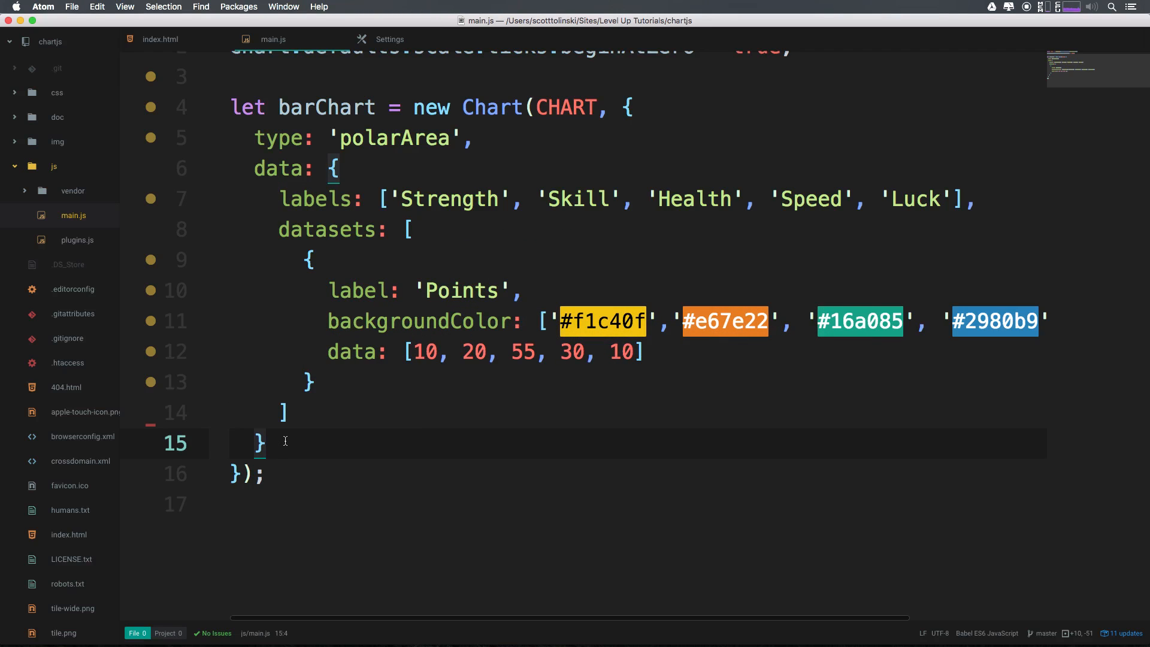
type(",")
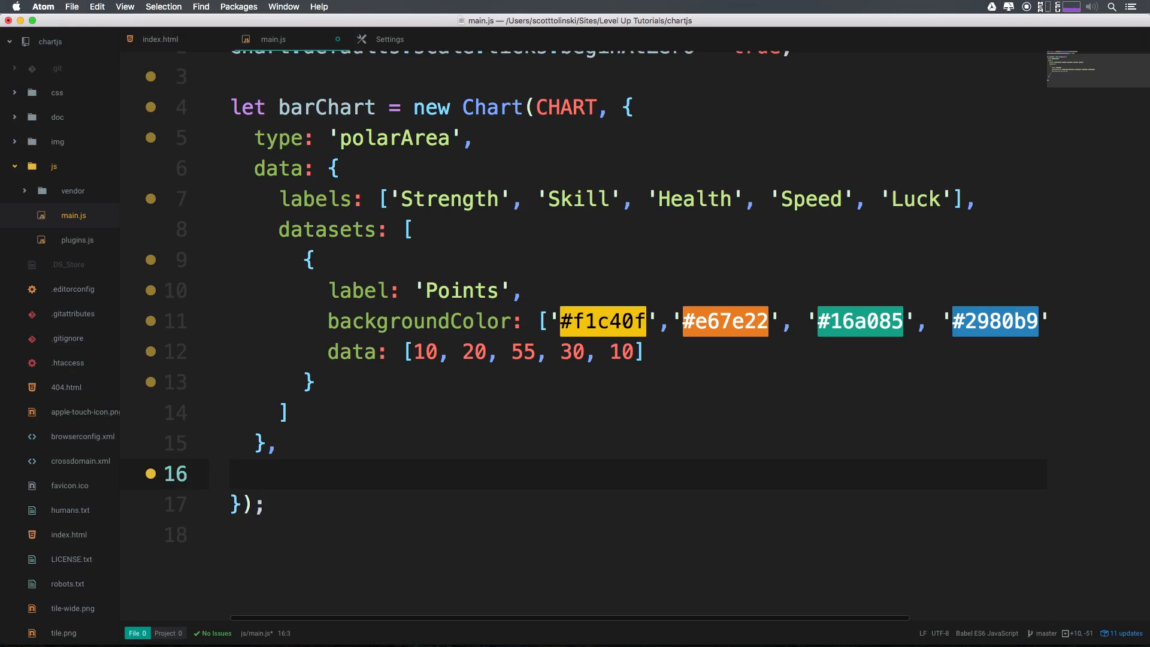
type("op")
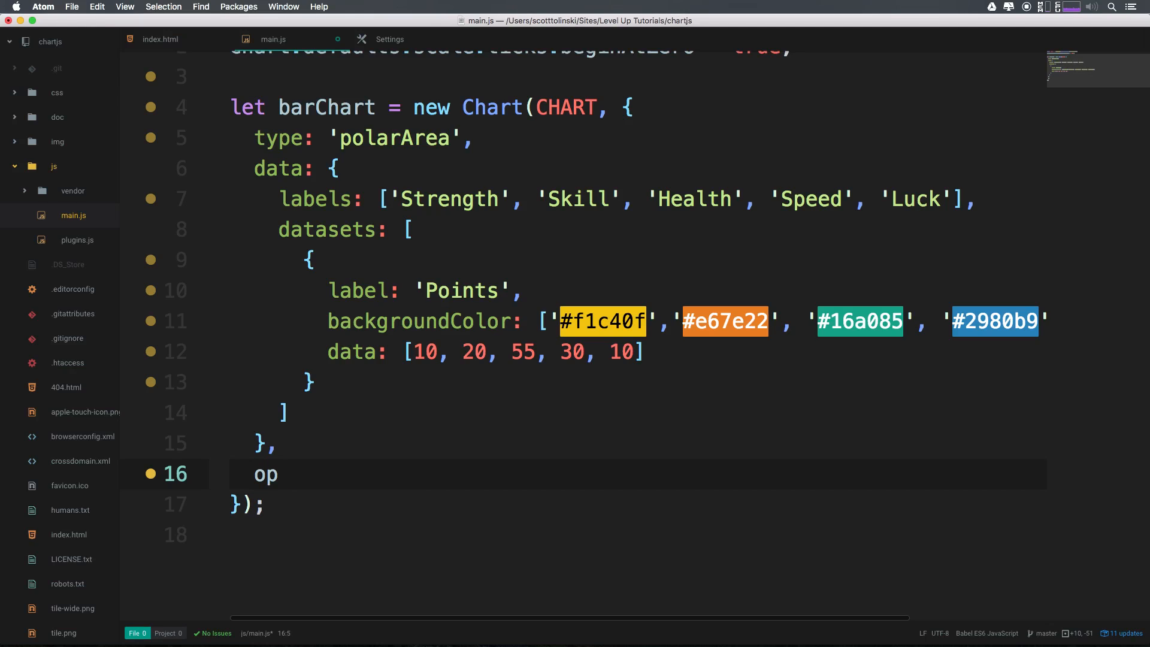
type("tio")
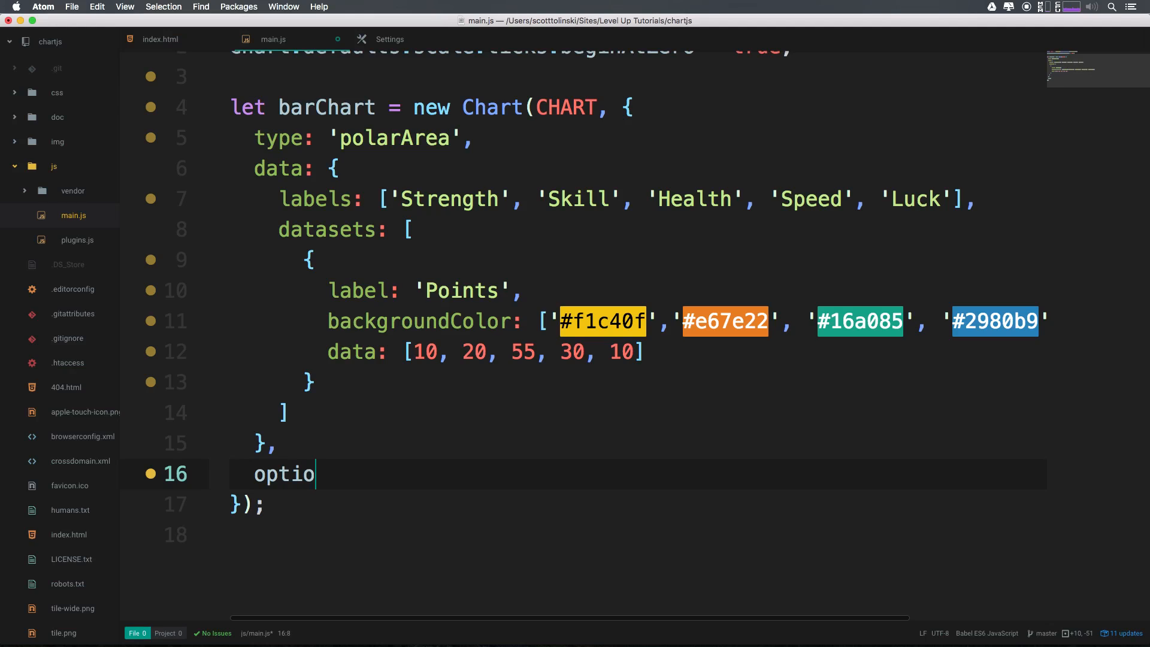
type("ns")
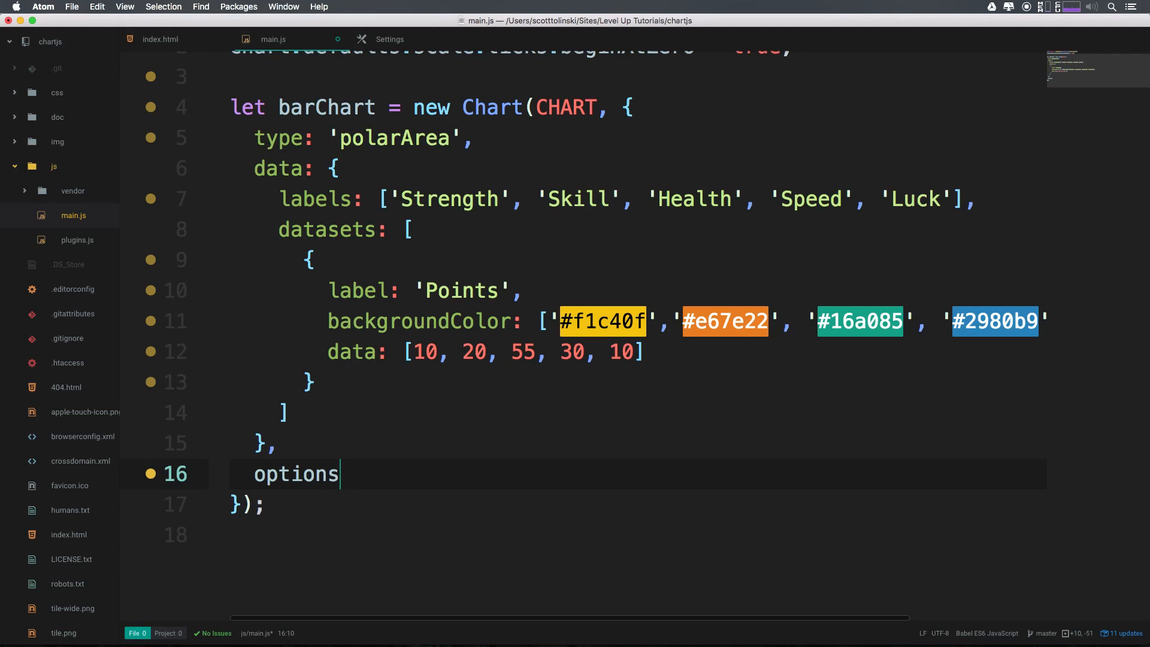
type(": {")
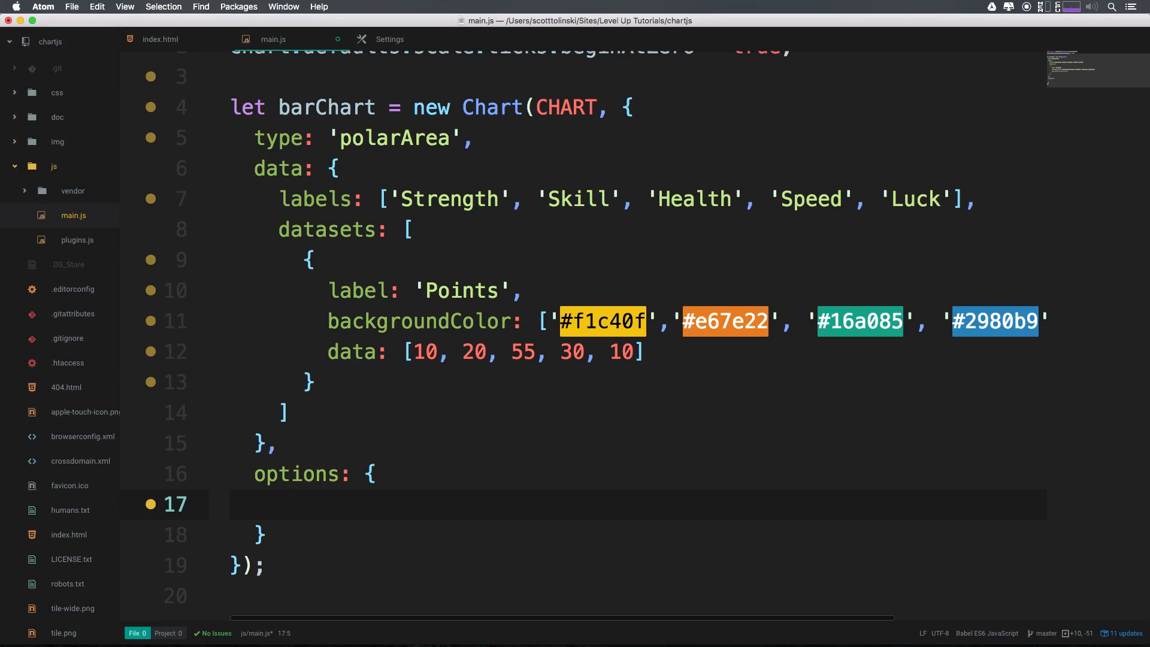
type("anim")
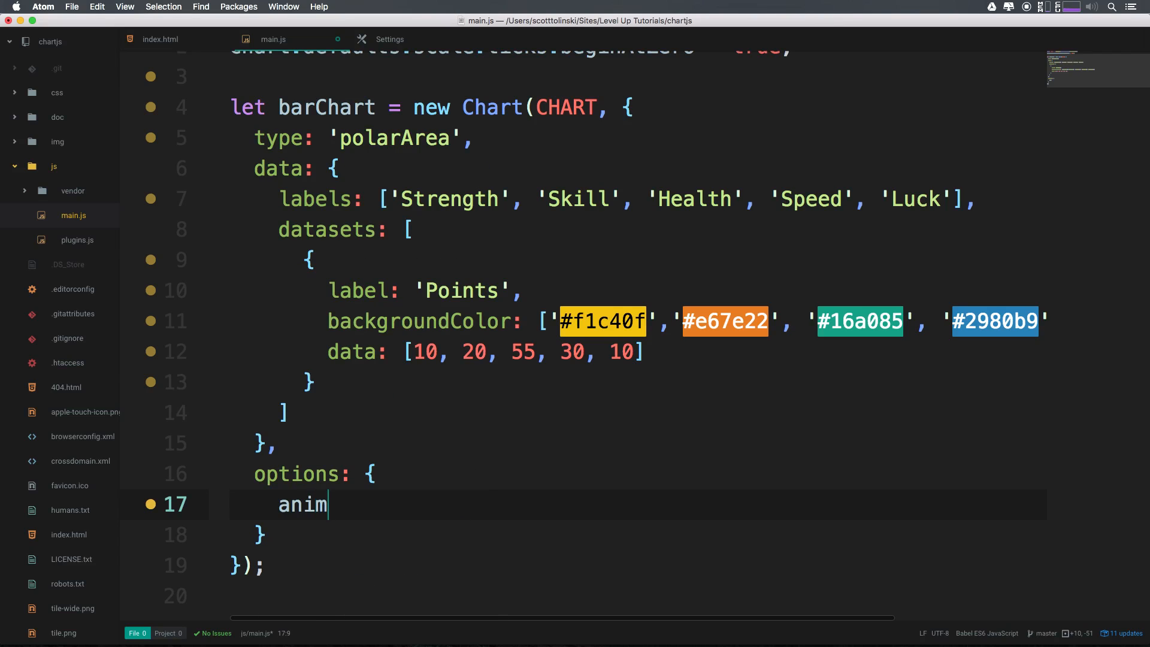
type("ation:")
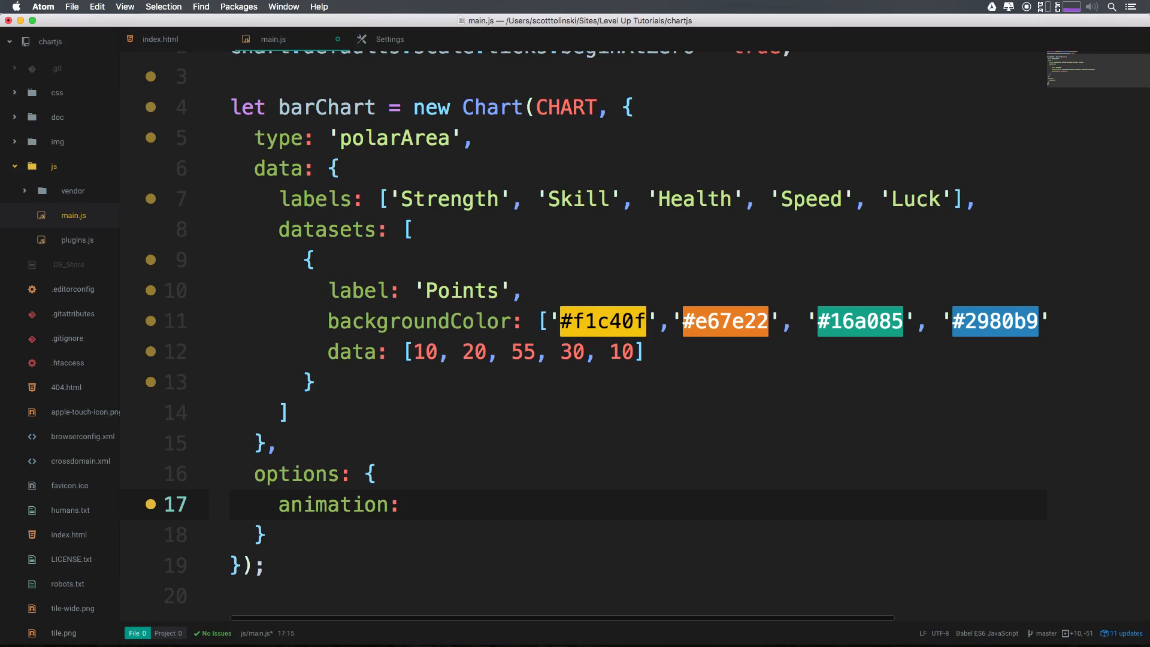
Step: Fill the animation block with animateRotate: false
left_click(403, 504)
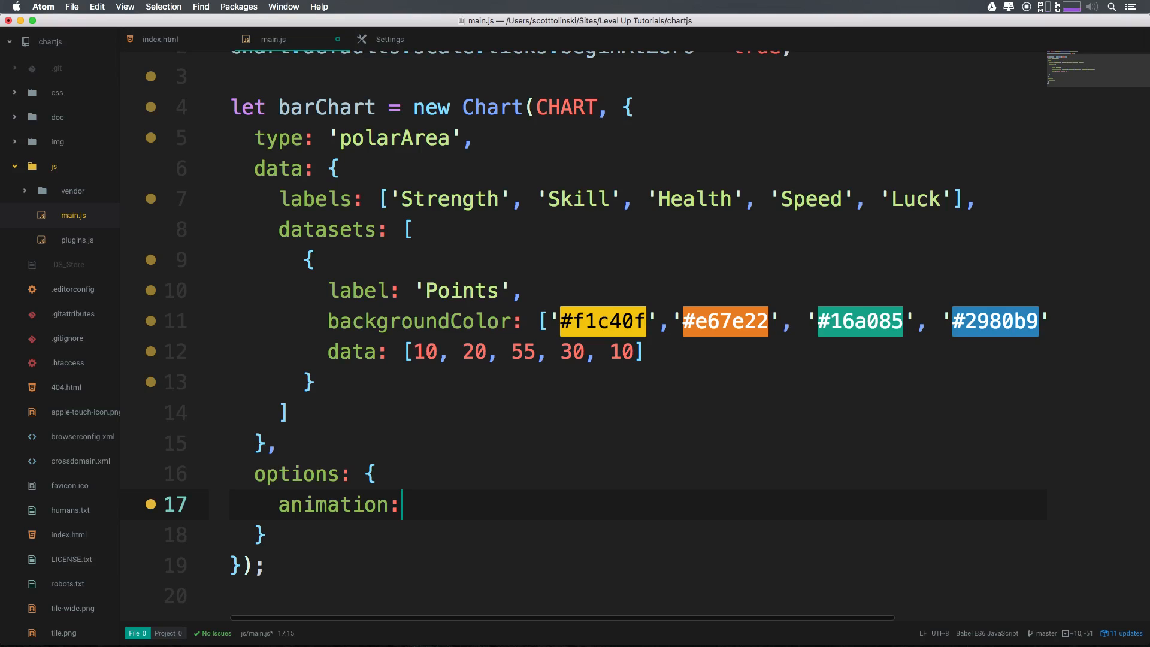
type("{")
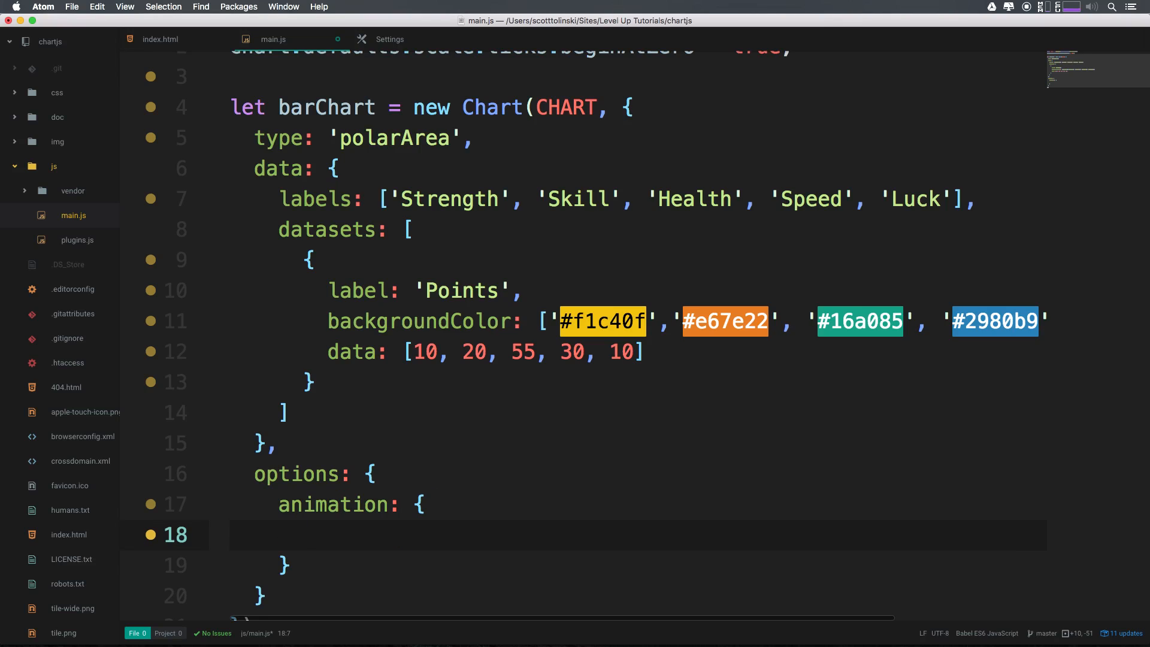
left_click(304, 535)
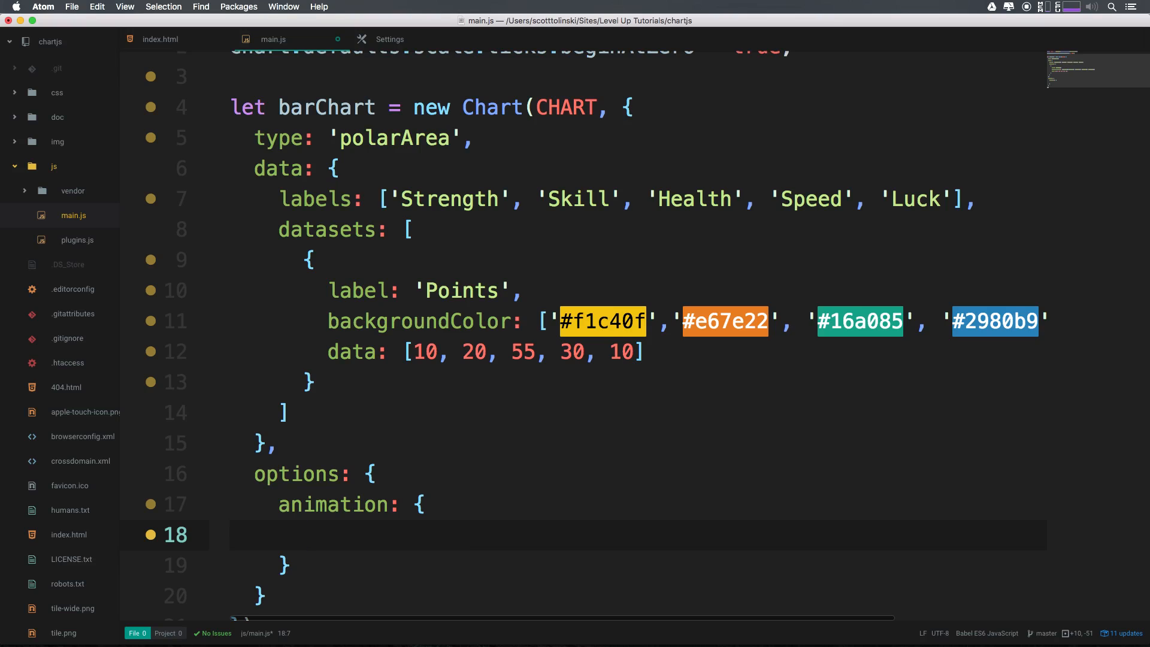
type("ani")
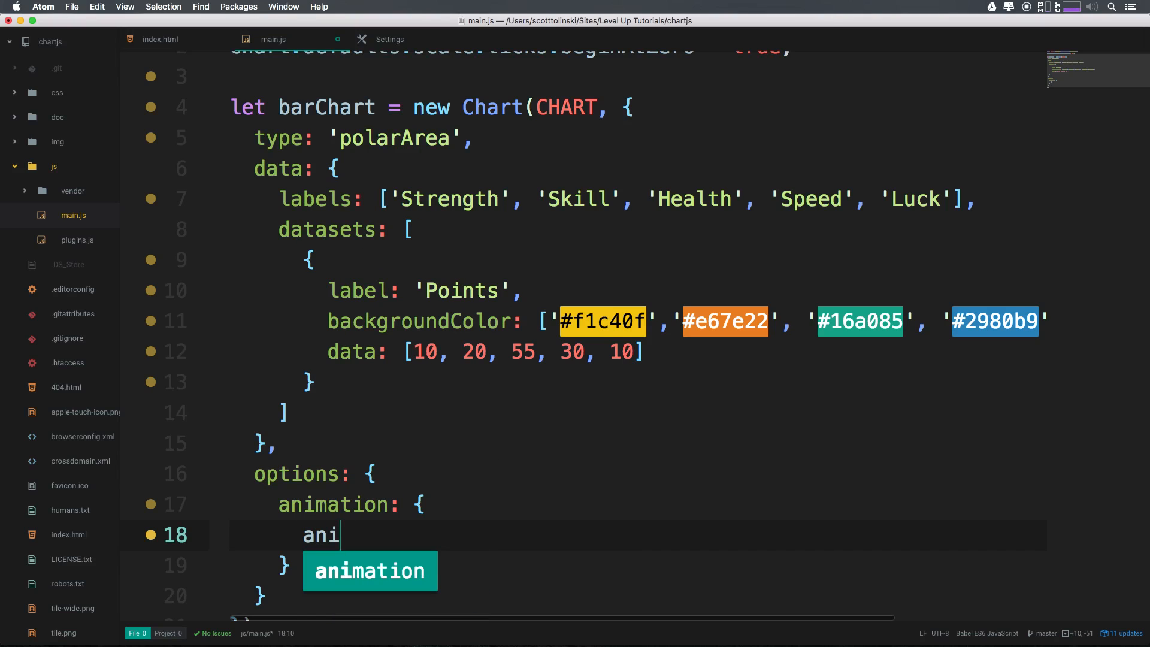
type("mateRotate:")
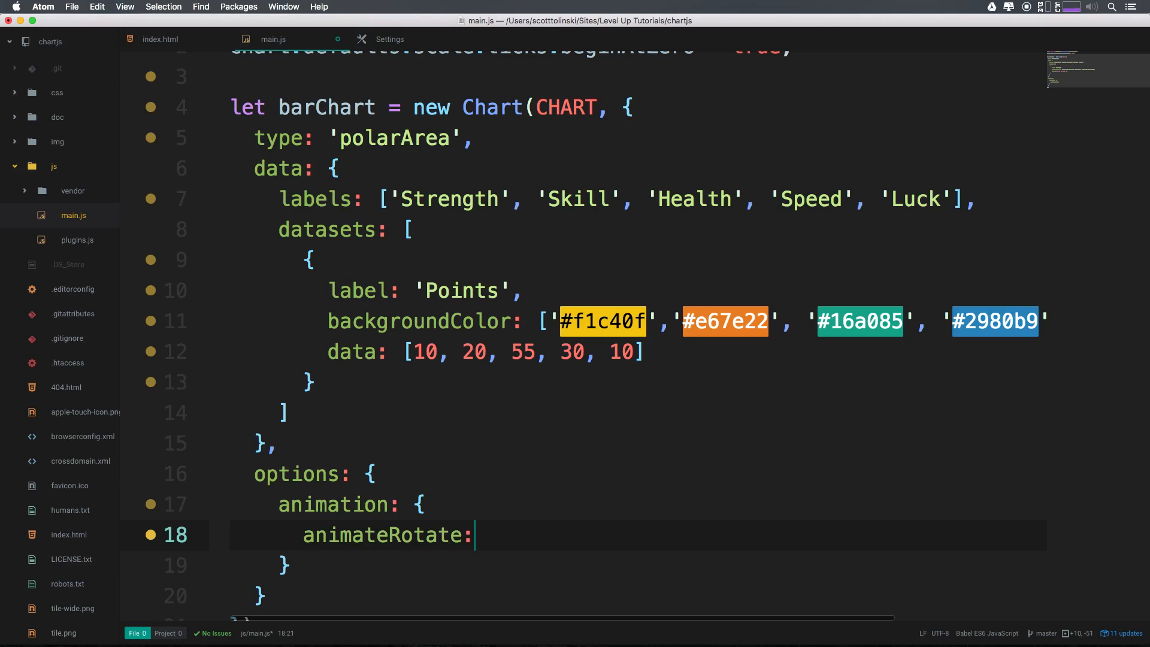
type("fal")
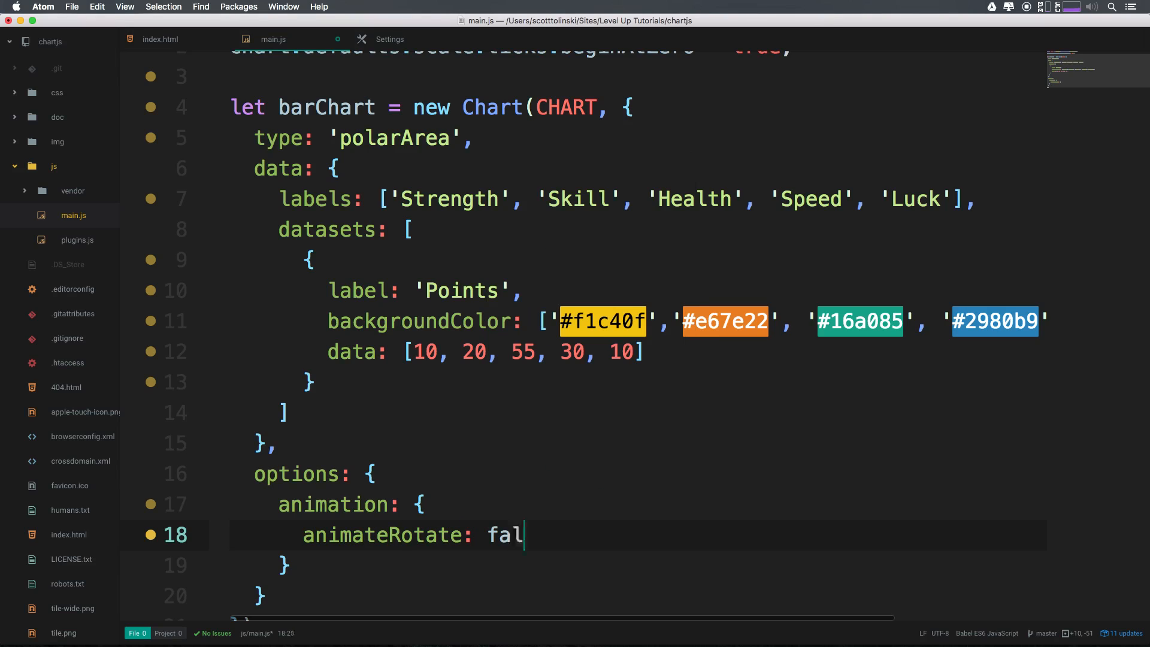
type("se")
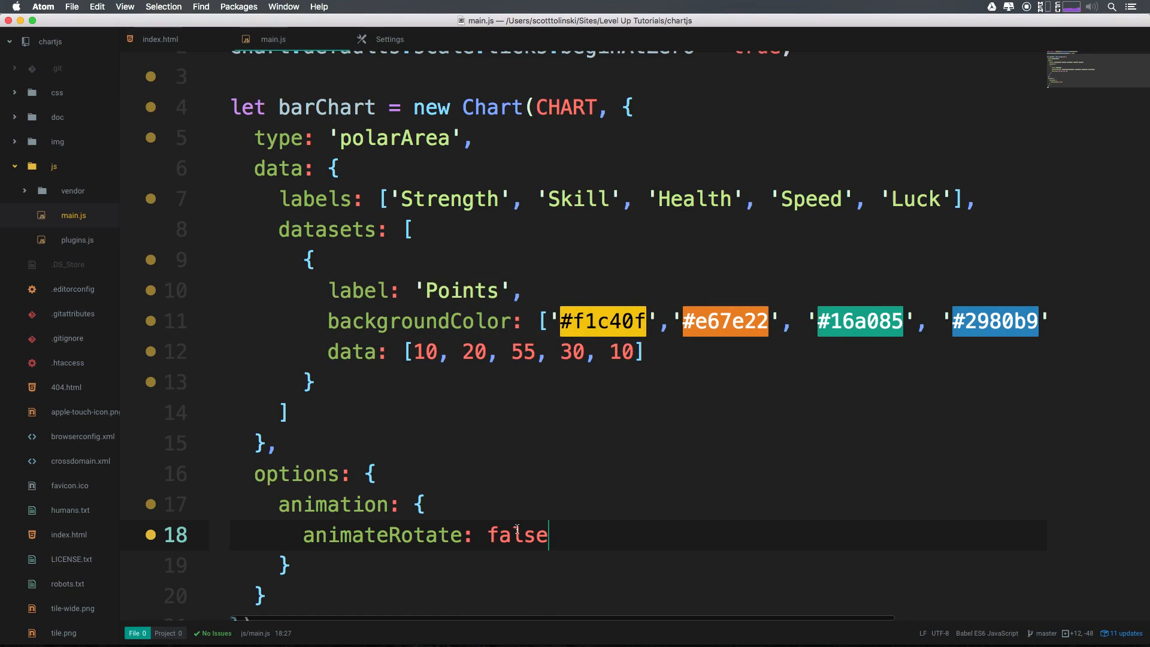
Step: Select animateRotate so it can be replaced with animateScale, keeping false
double_click(425, 534)
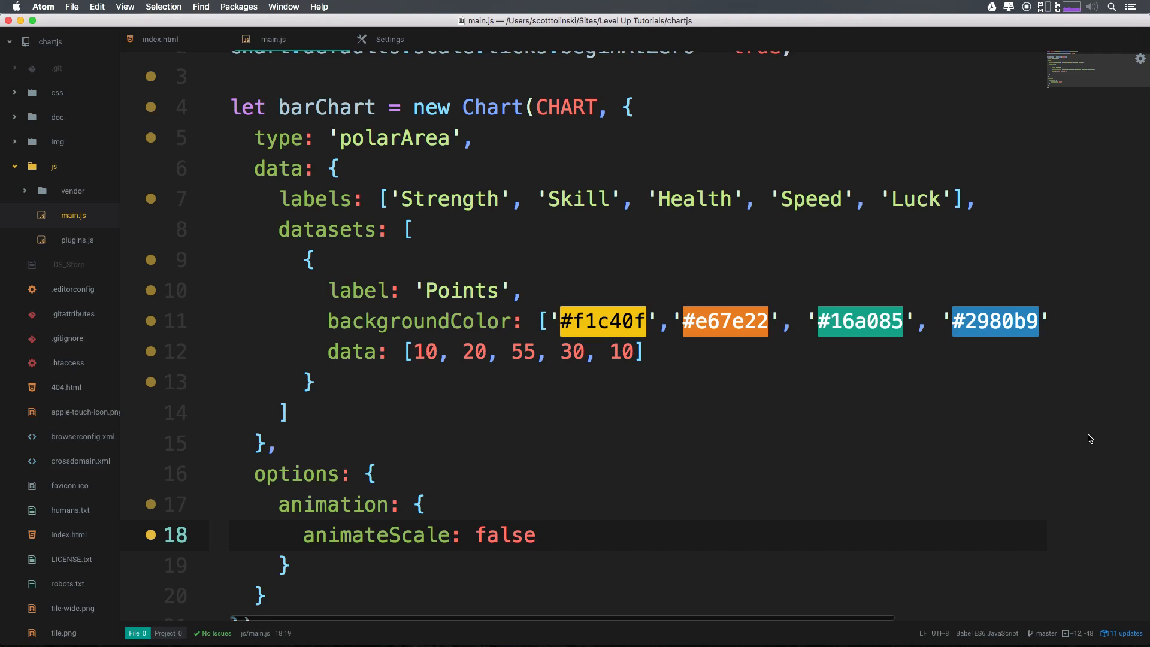
left_click(452, 534)
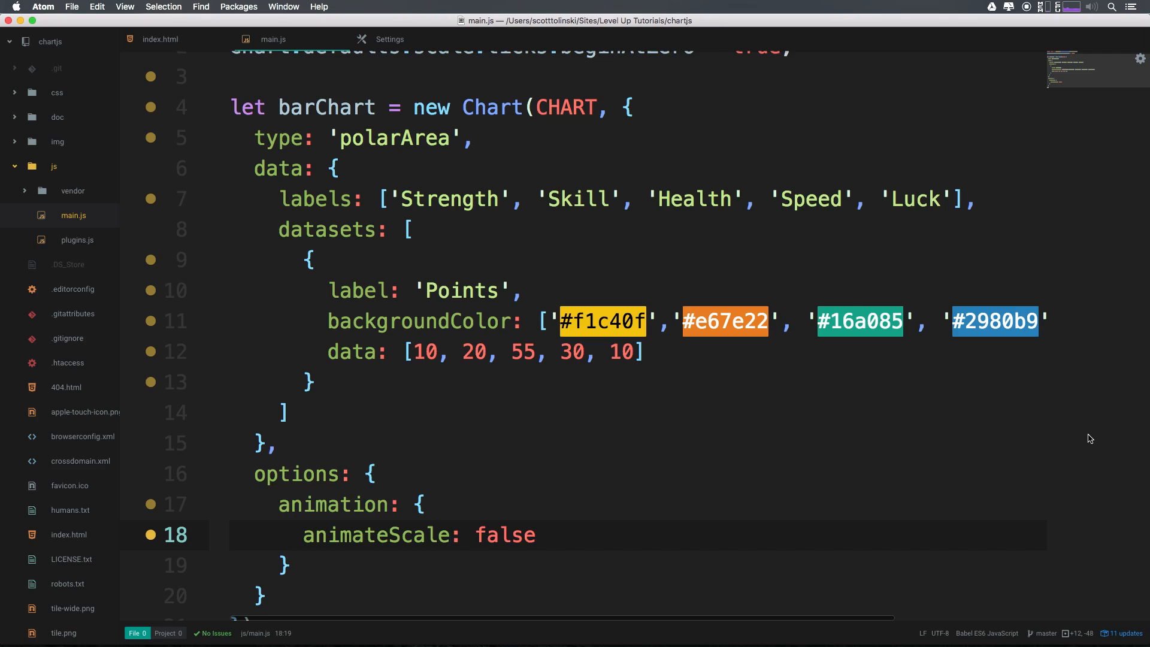
left_click(450, 534)
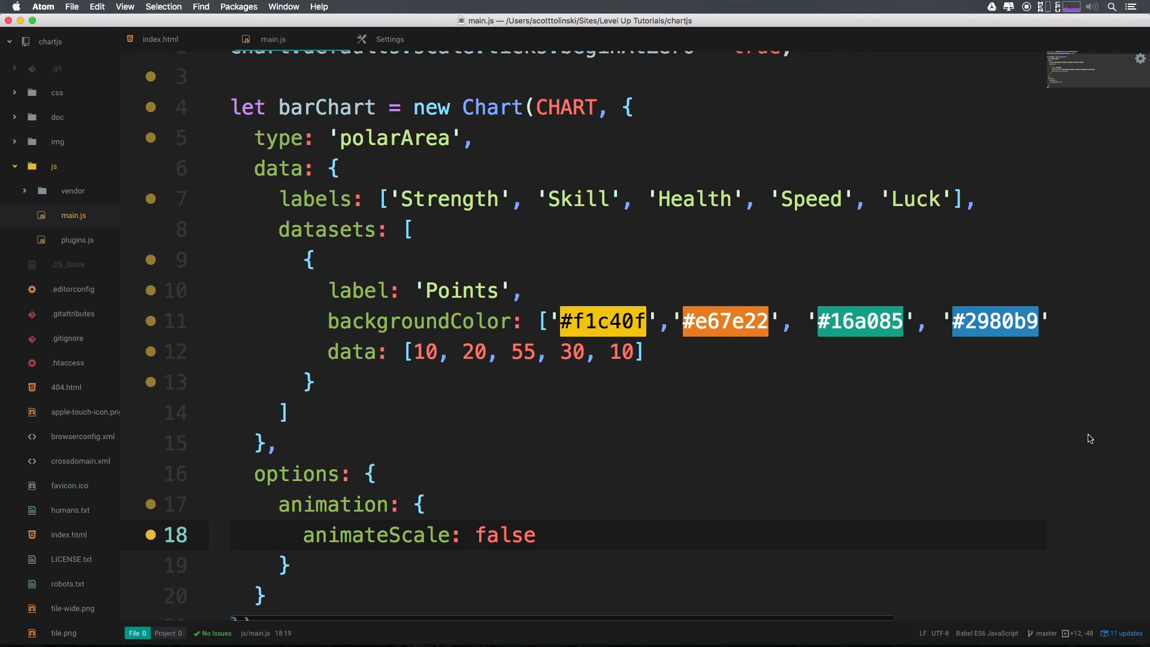
left_click(451, 534)
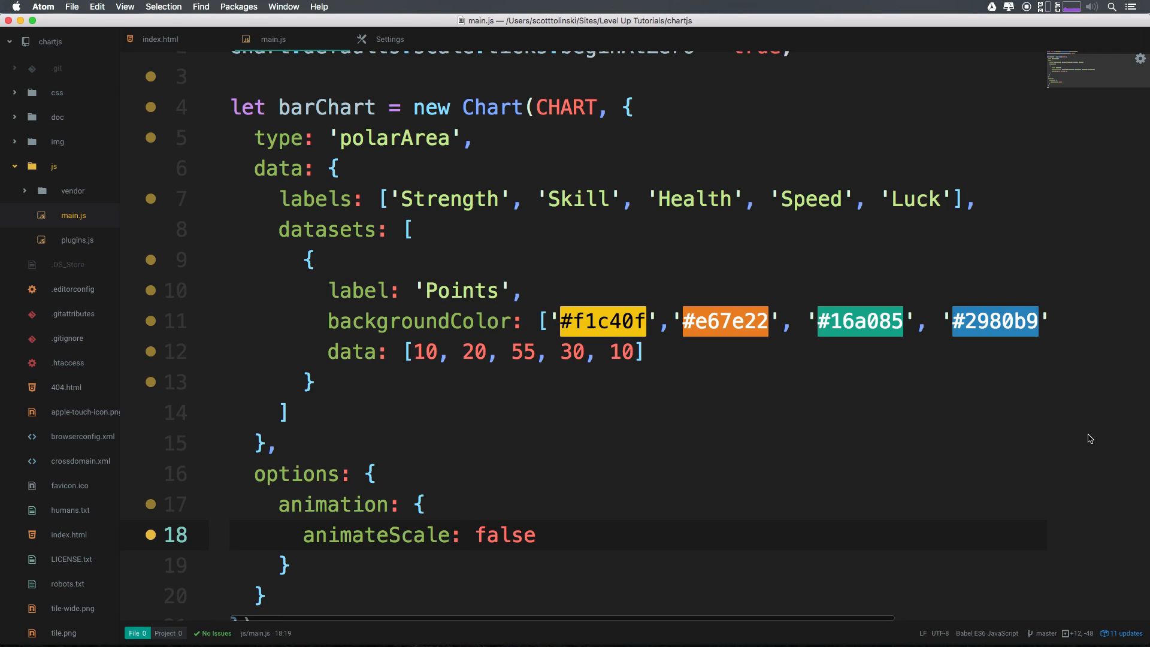
left_click(450, 534)
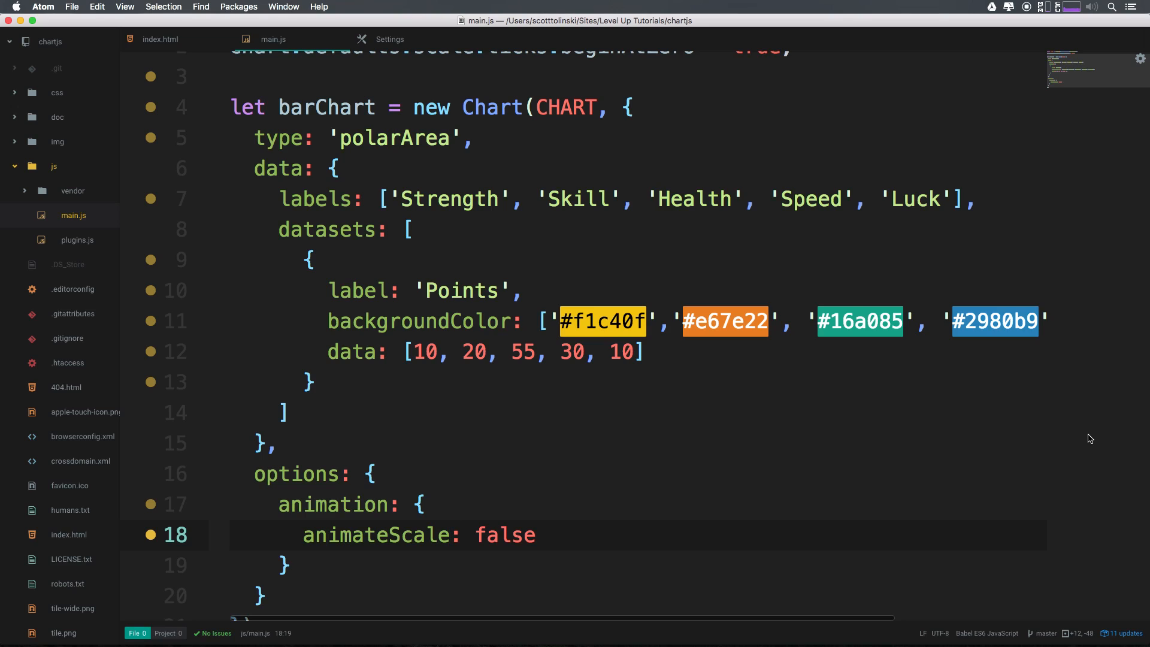
left_click(450, 534)
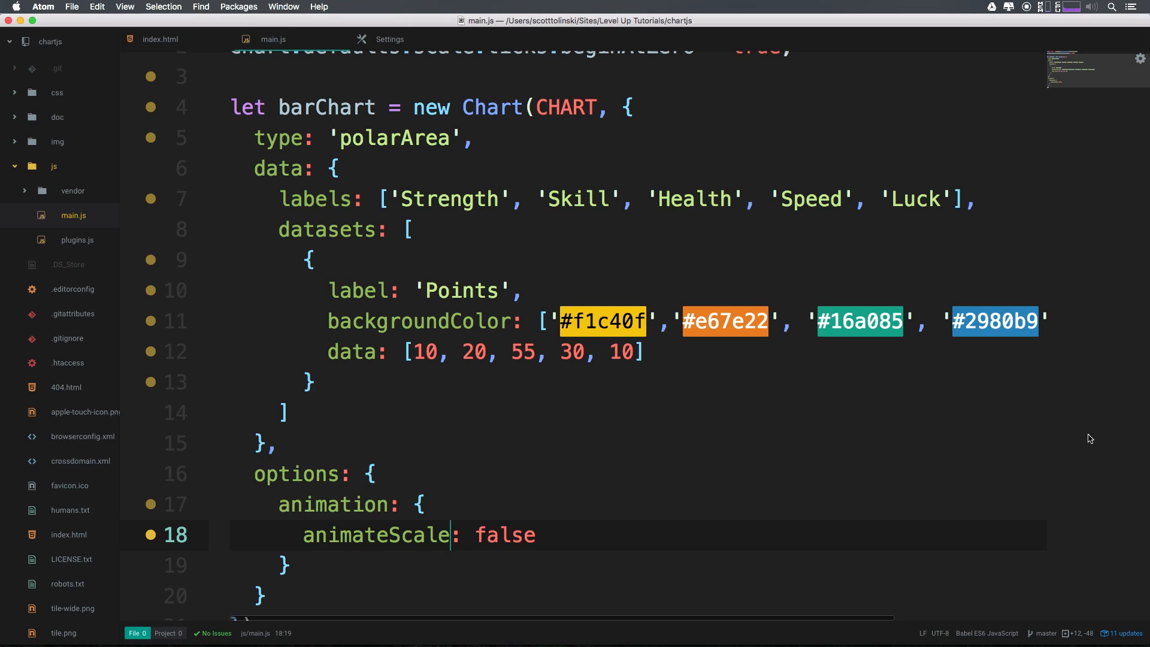